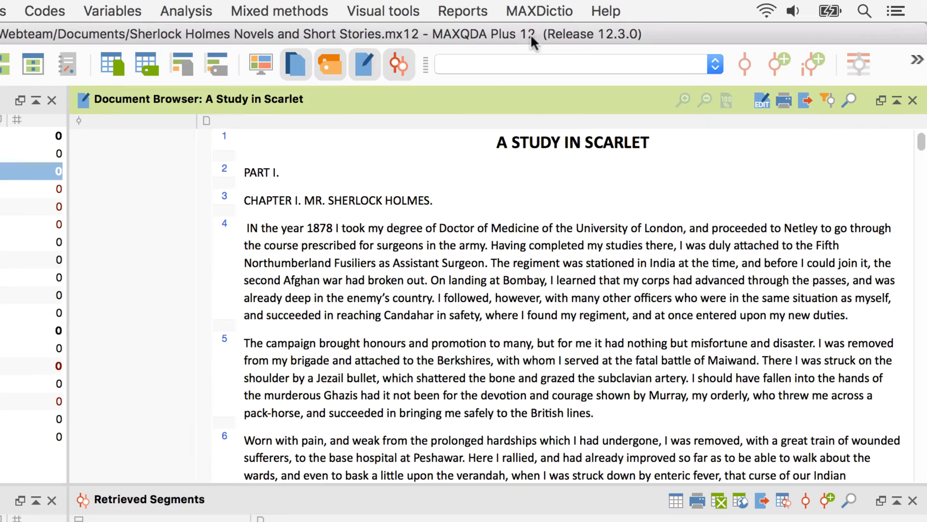
Show the MAXDictio text-analysis functions from the menu bar
left_click(539, 11)
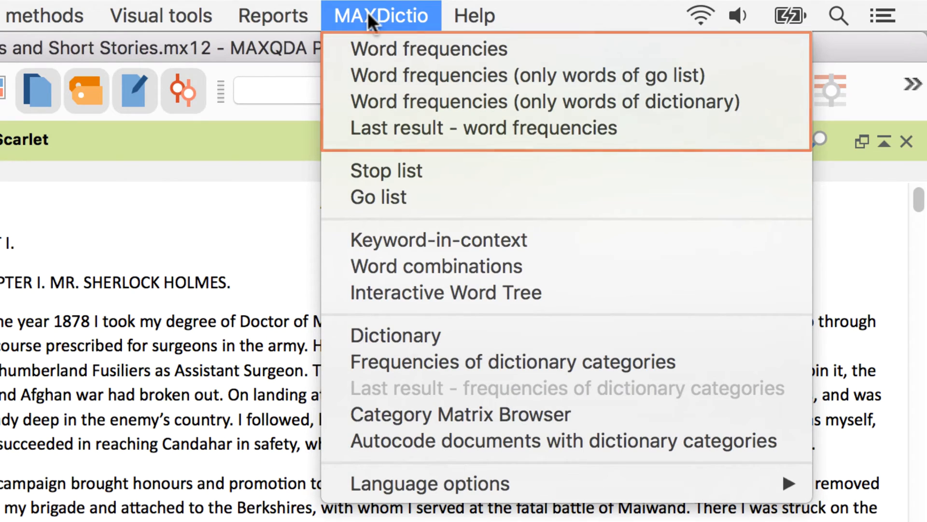
mouse_move(436, 266)
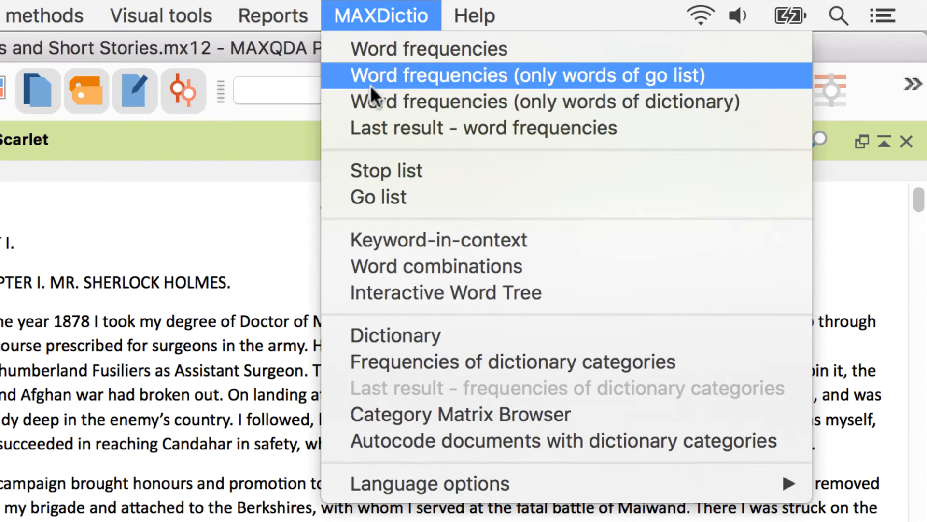
mouse_move(385, 267)
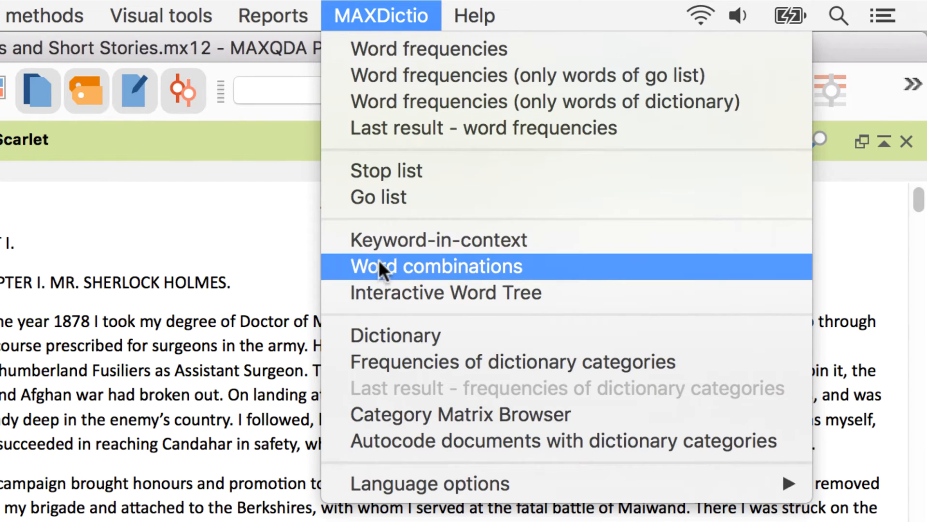
mouse_move(384, 278)
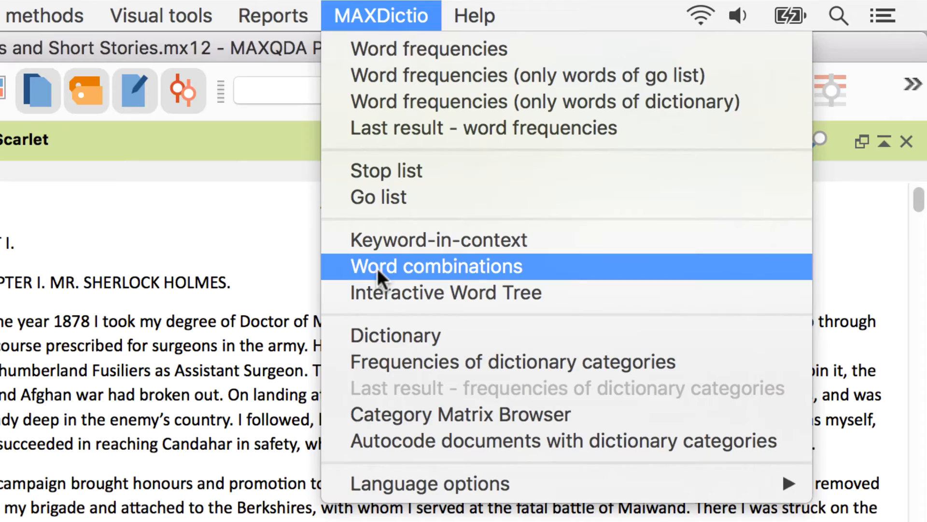
Set word combinations to 4–5 words, all documents, differentiated by document groups
left_click(435, 267)
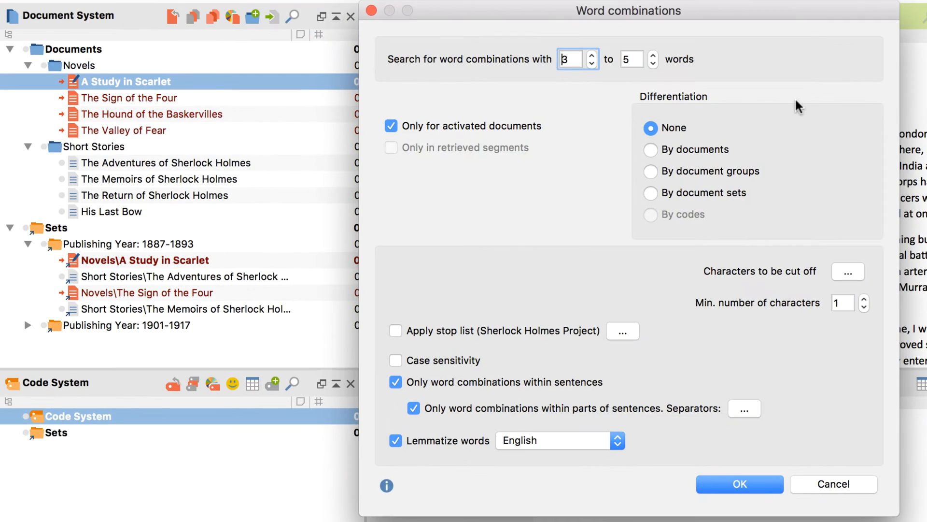
left_click(570, 59)
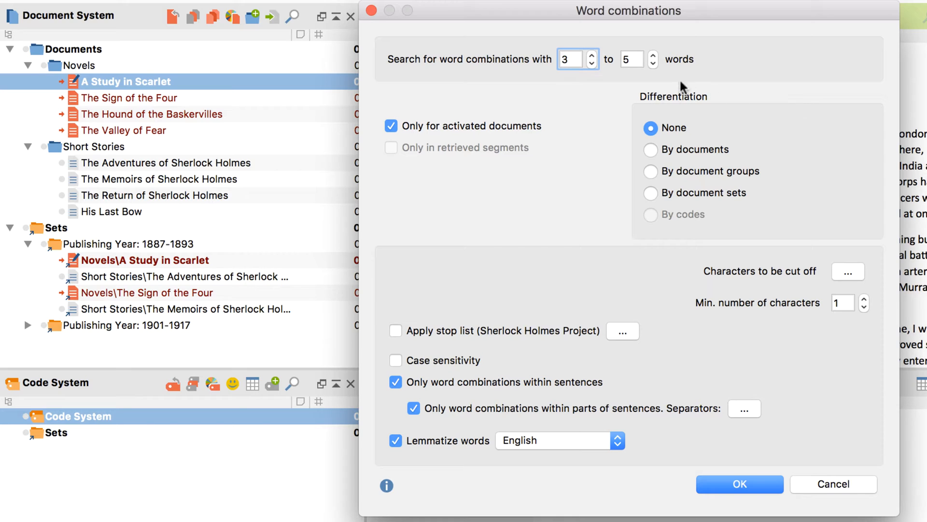
left_click(592, 54)
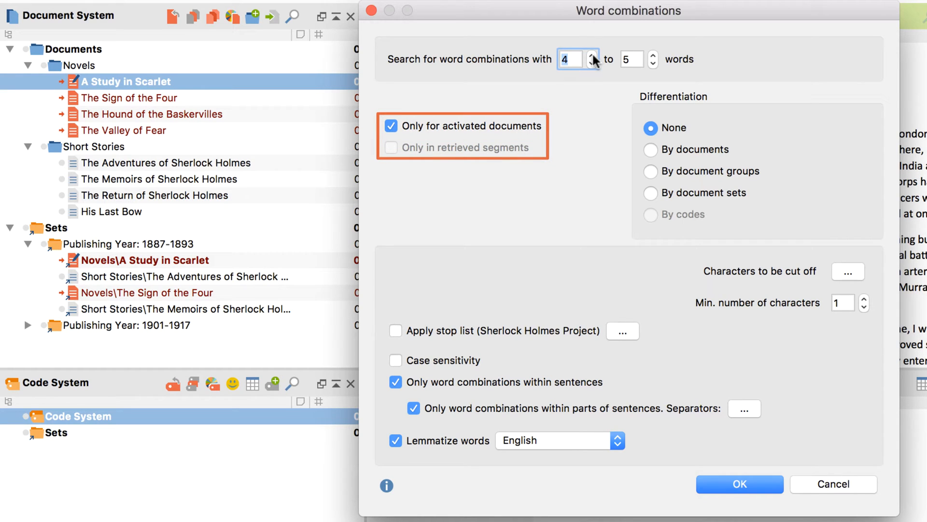
mouse_move(480, 103)
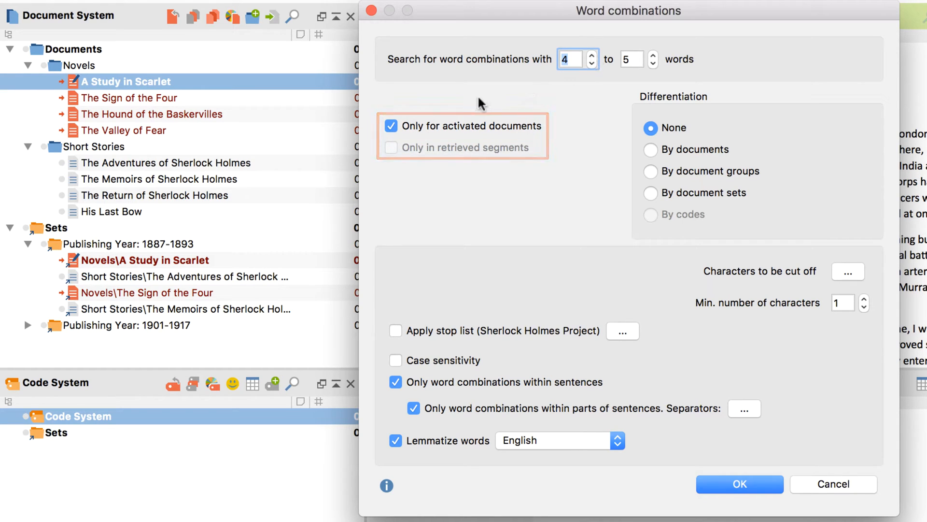
left_click(391, 125)
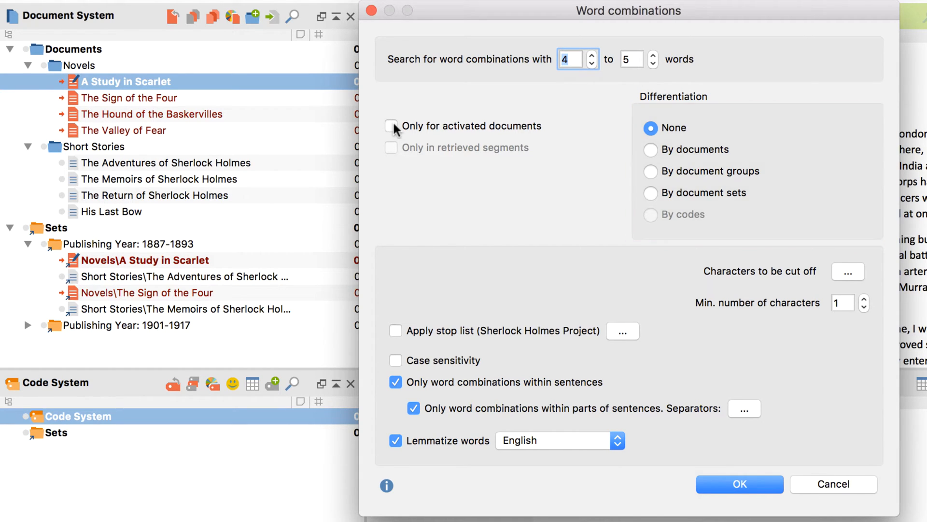
mouse_move(650, 176)
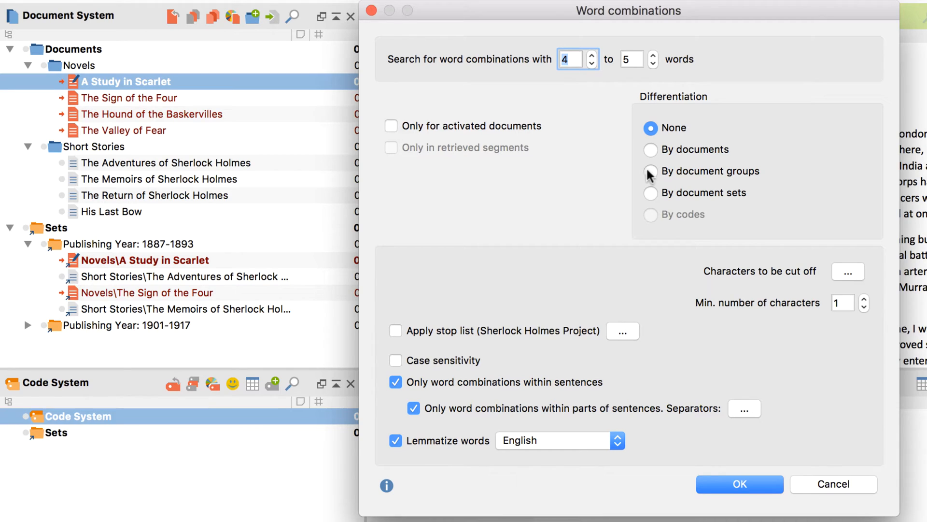
left_click(650, 171)
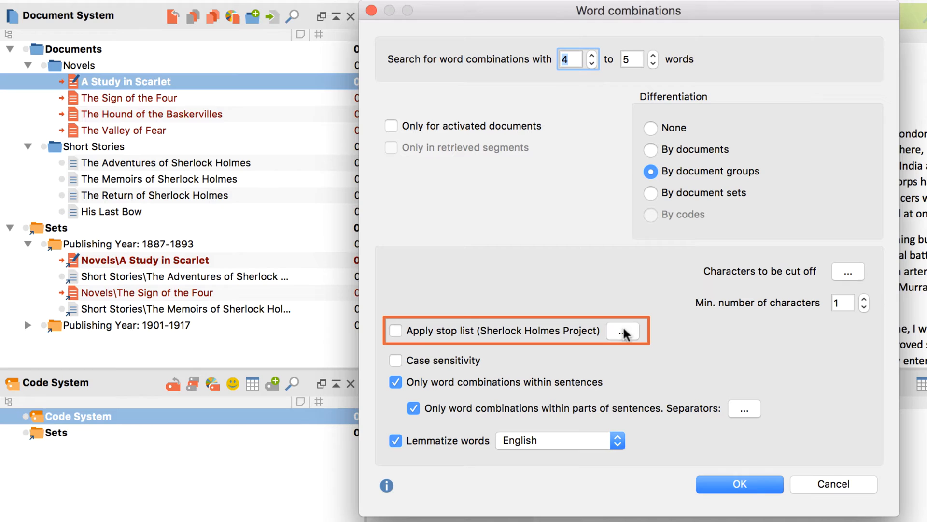
left_click(621, 330)
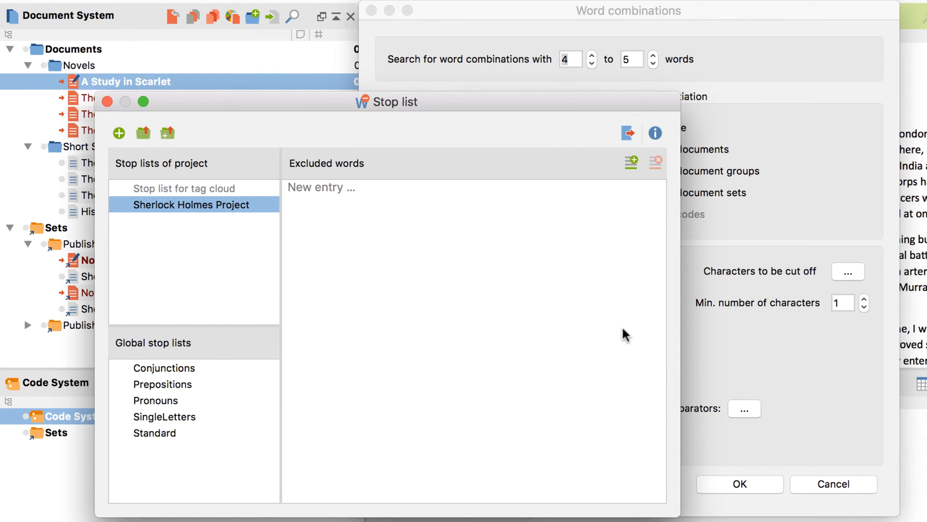
mouse_move(504, 344)
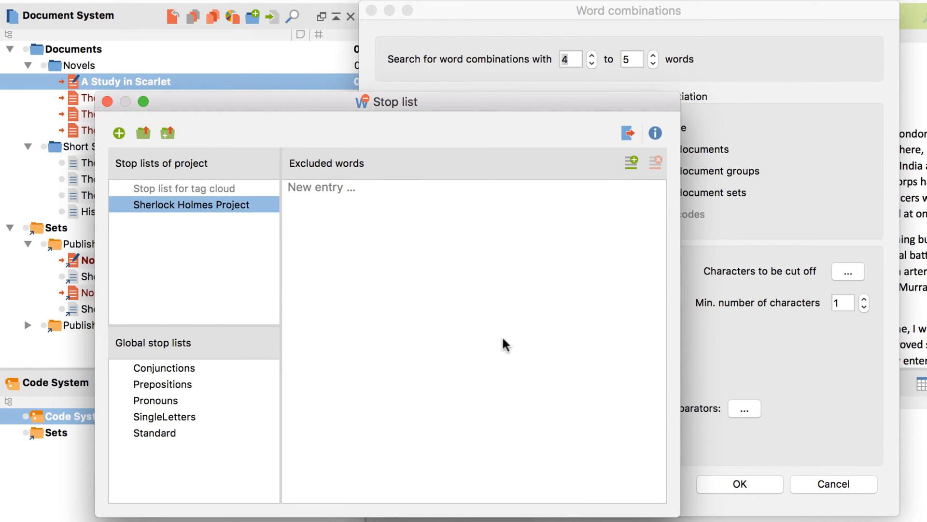
left_click(165, 368)
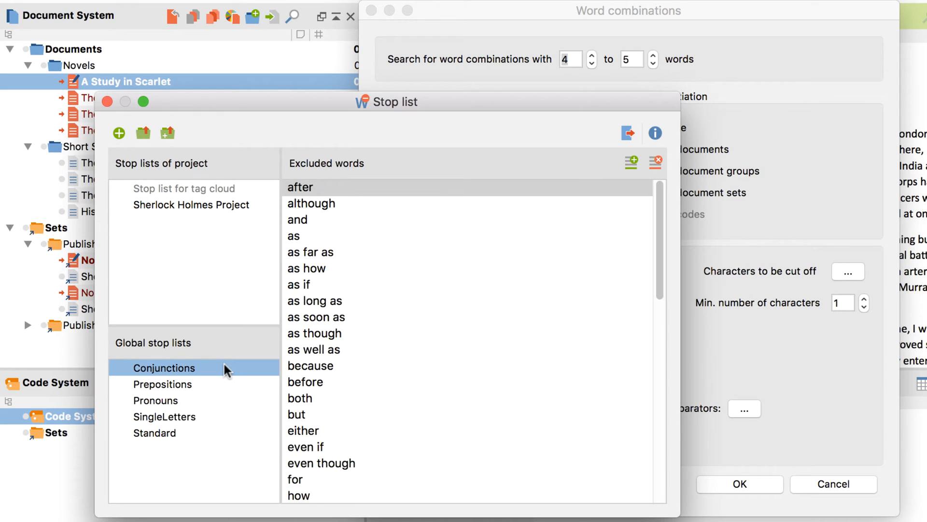
left_click(162, 383)
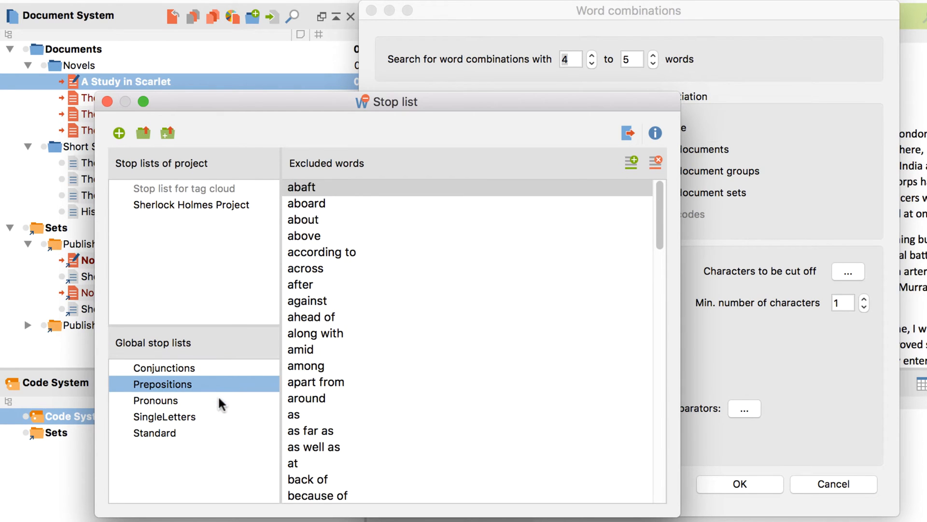
left_click(155, 400)
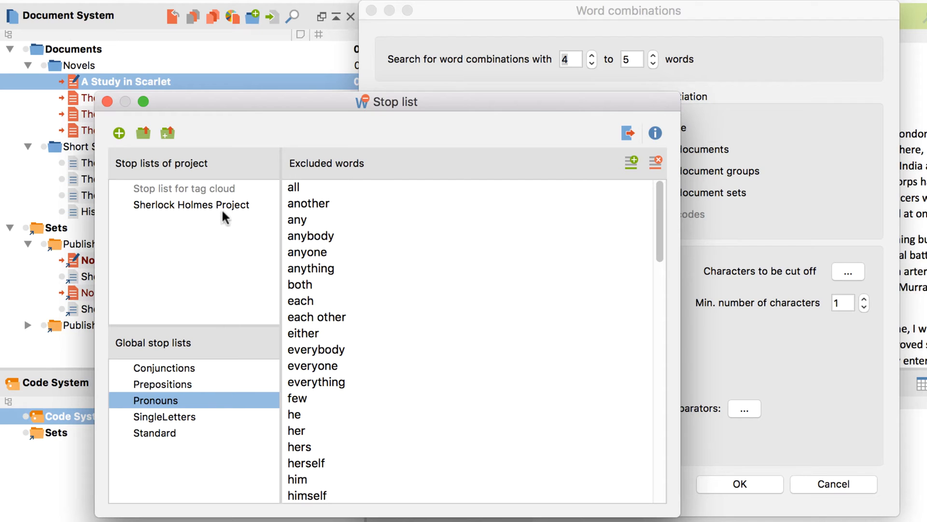
left_click(191, 205)
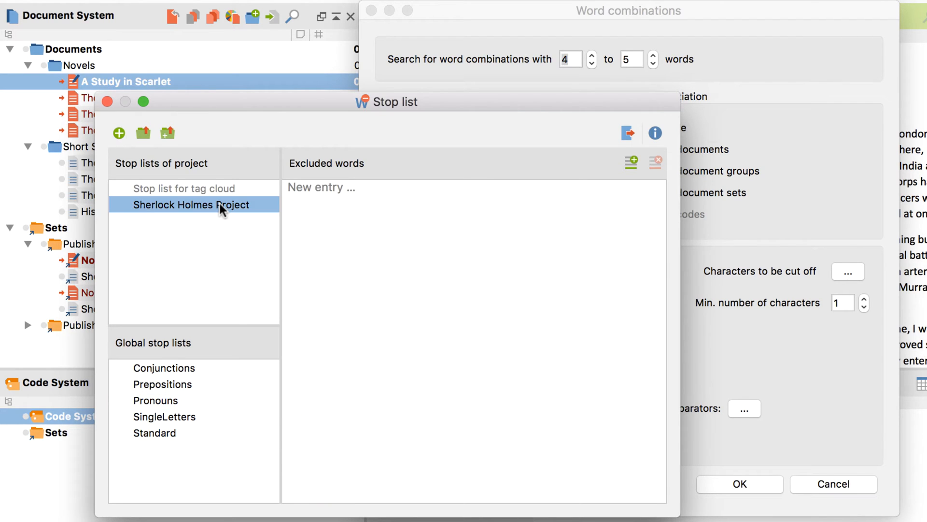
right_click(191, 205)
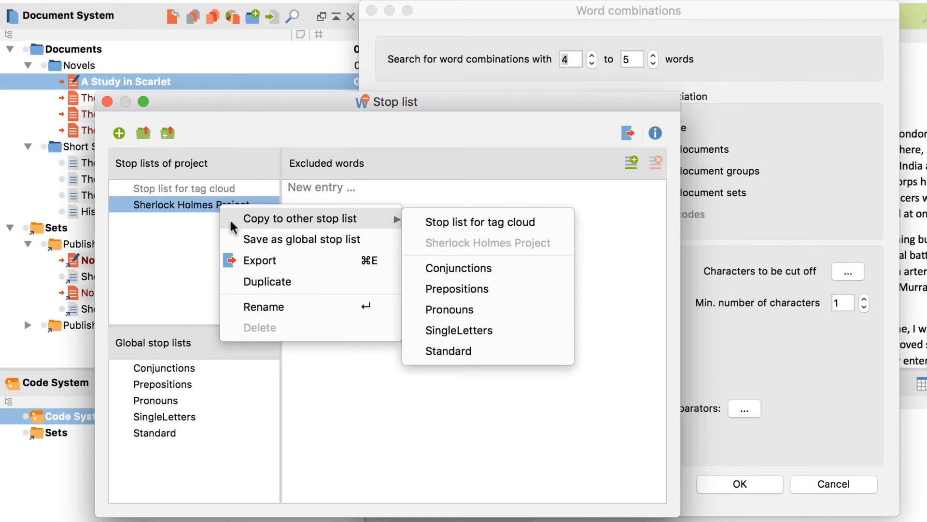
mouse_move(234, 242)
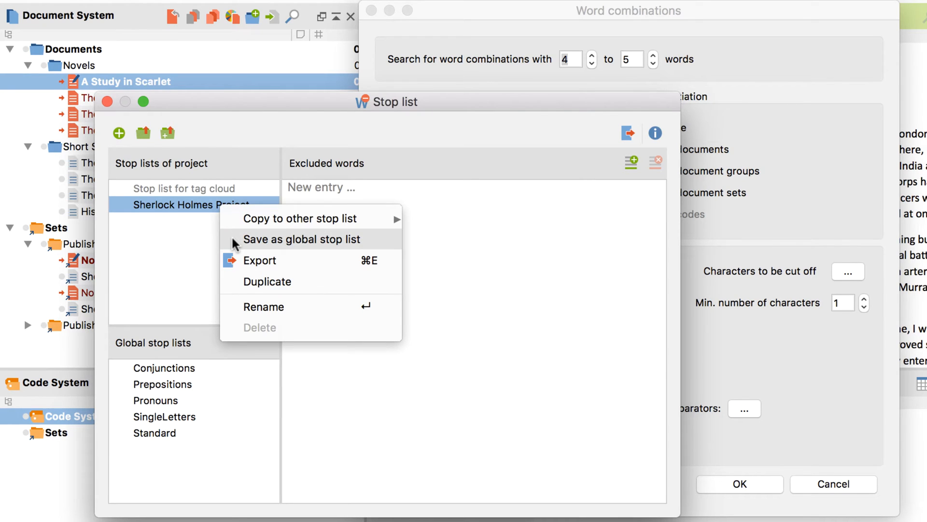
mouse_move(110, 109)
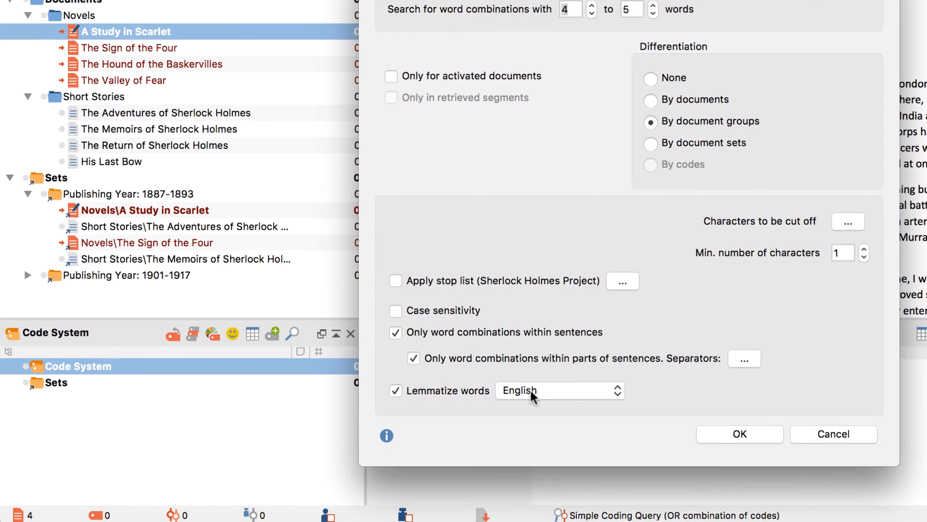
Keep English lemmatization and run the search, listing 23,566 combinations in 8 documents
left_click(558, 391)
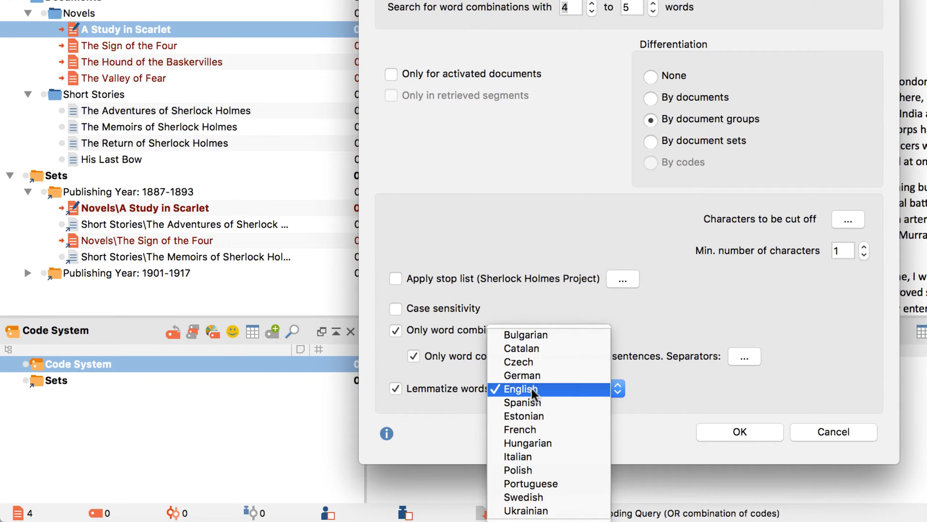
left_click(519, 389)
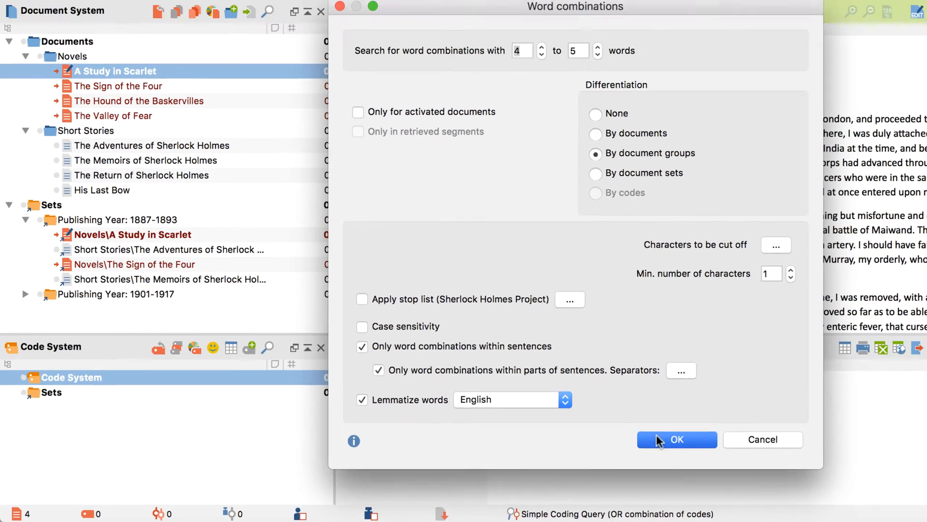
left_click(676, 440)
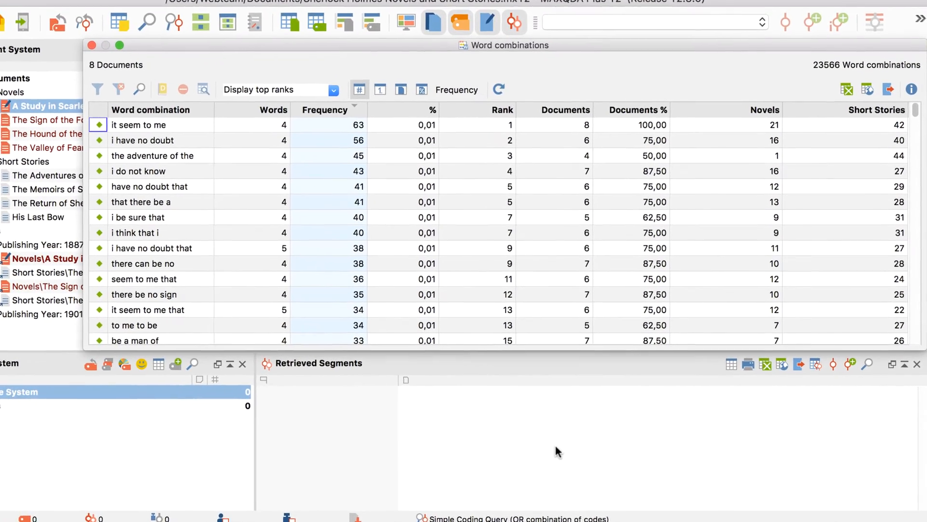
left_click(120, 46)
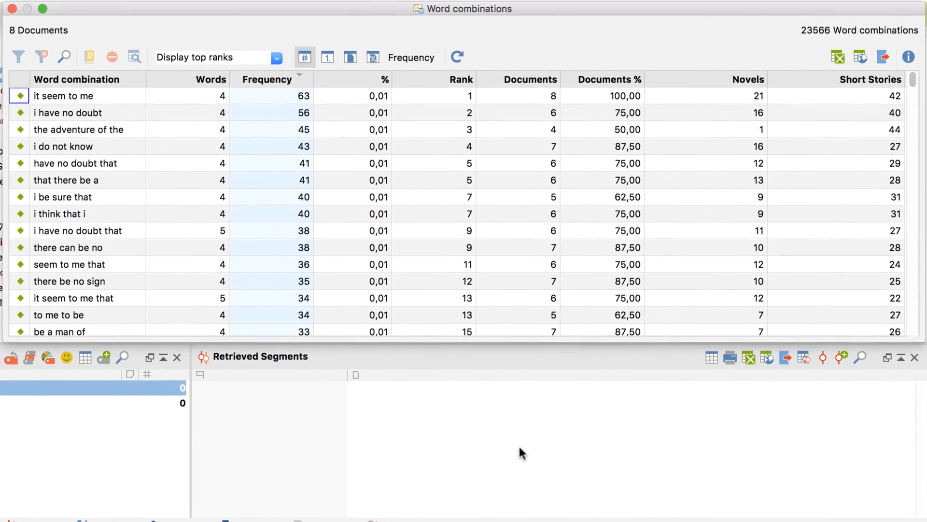
left_click(209, 78)
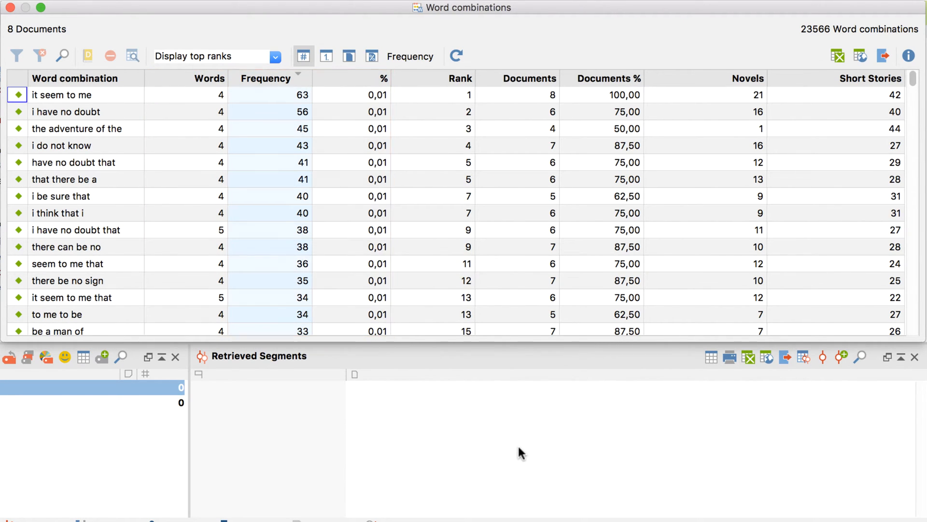
left_click(459, 78)
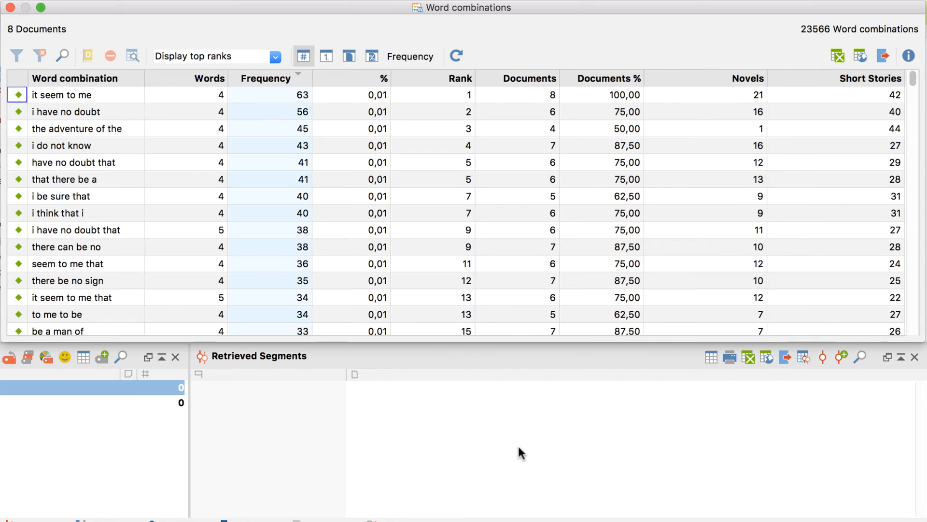
left_click(77, 128)
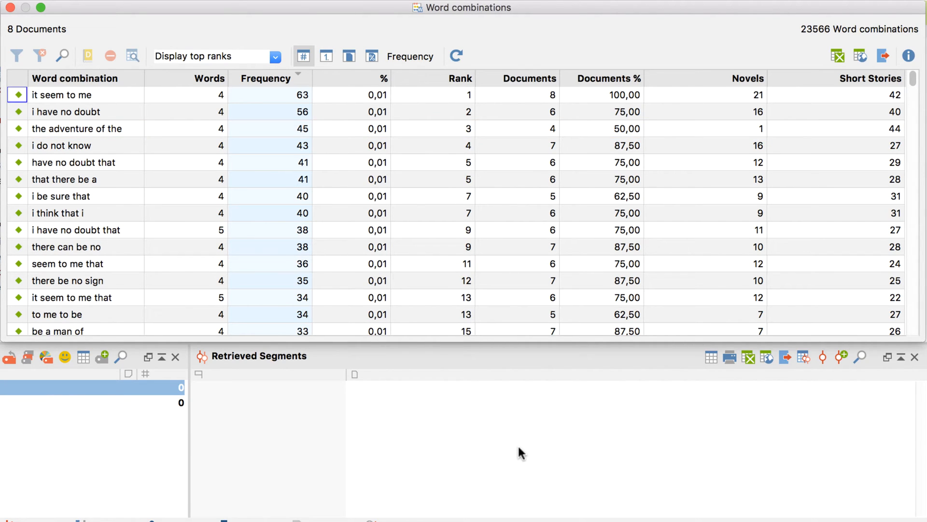
mouse_move(382, 149)
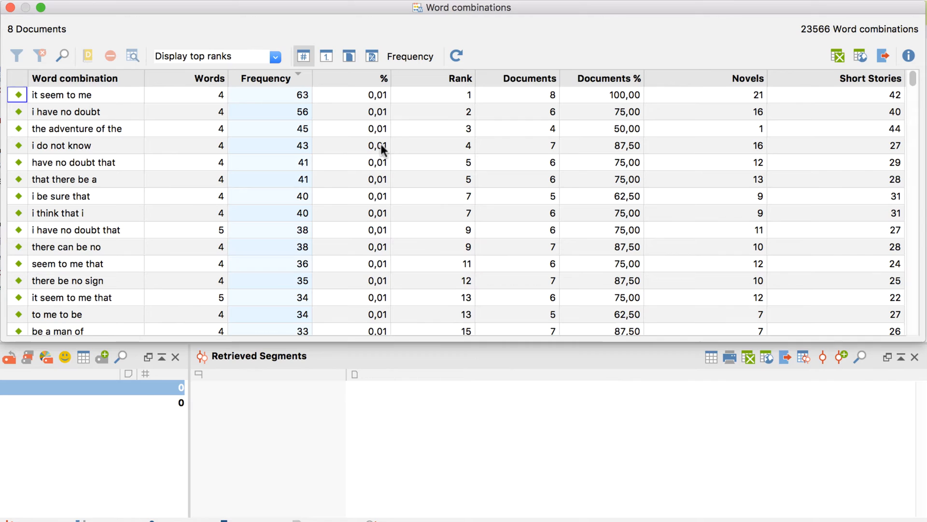
mouse_move(348, 56)
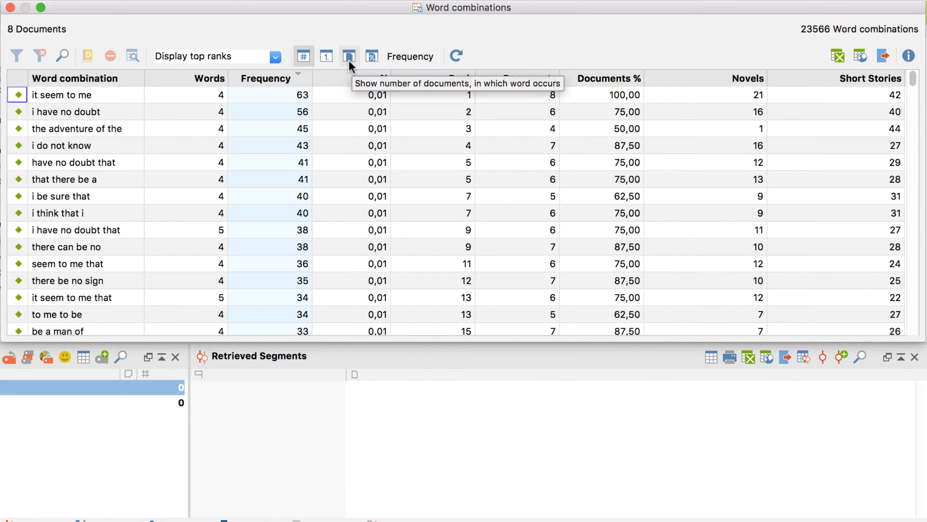
Switch the Novels and Short Stories columns through documents and percent to rank display
left_click(350, 56)
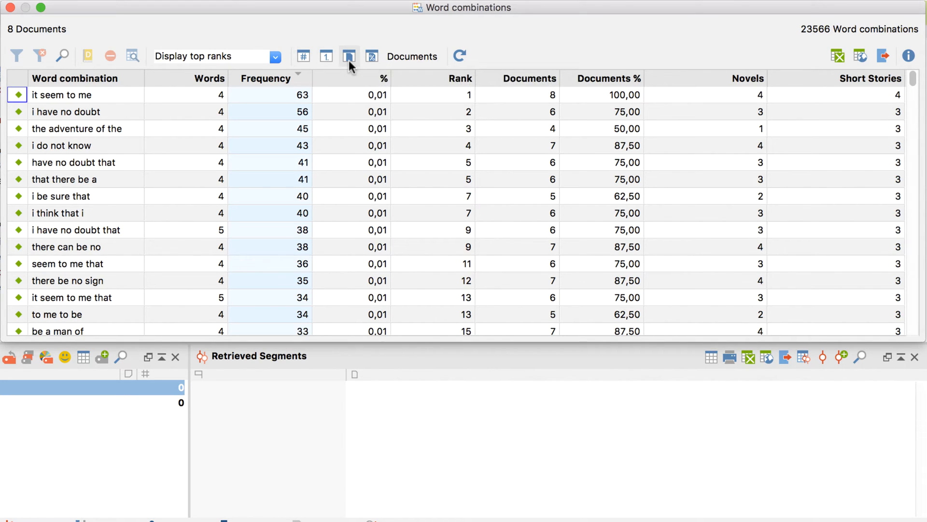
left_click(371, 56)
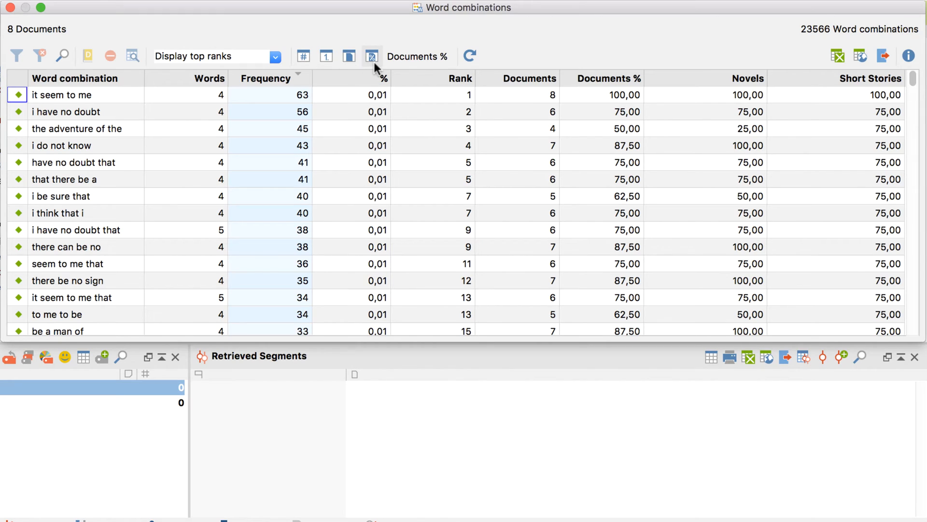
mouse_move(374, 69)
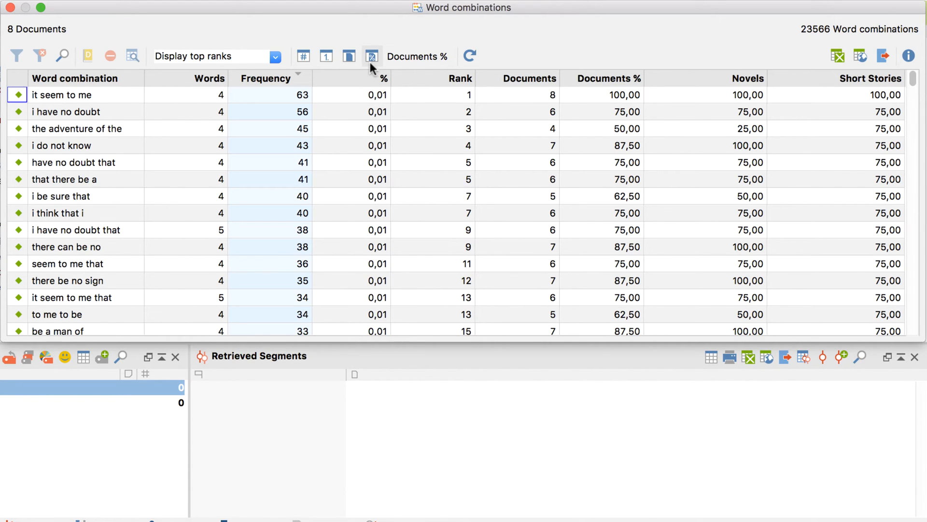
mouse_move(326, 56)
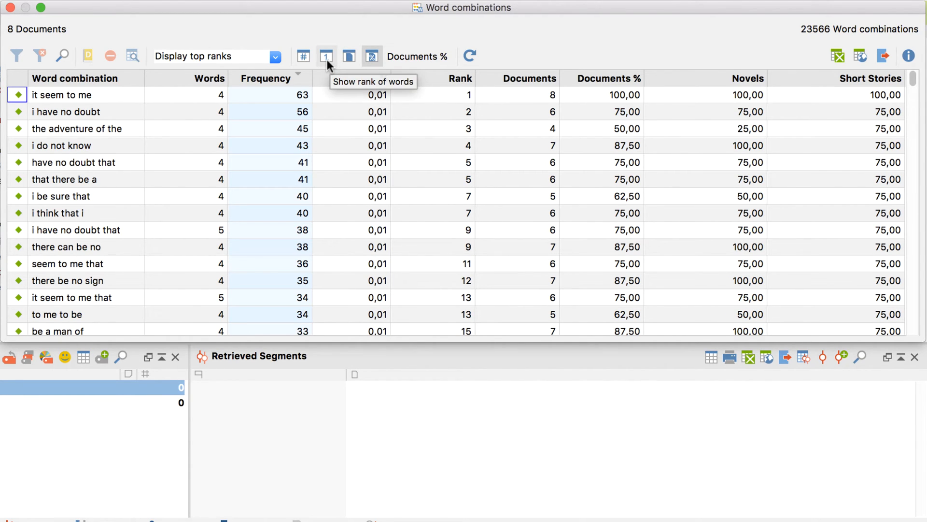
left_click(327, 56)
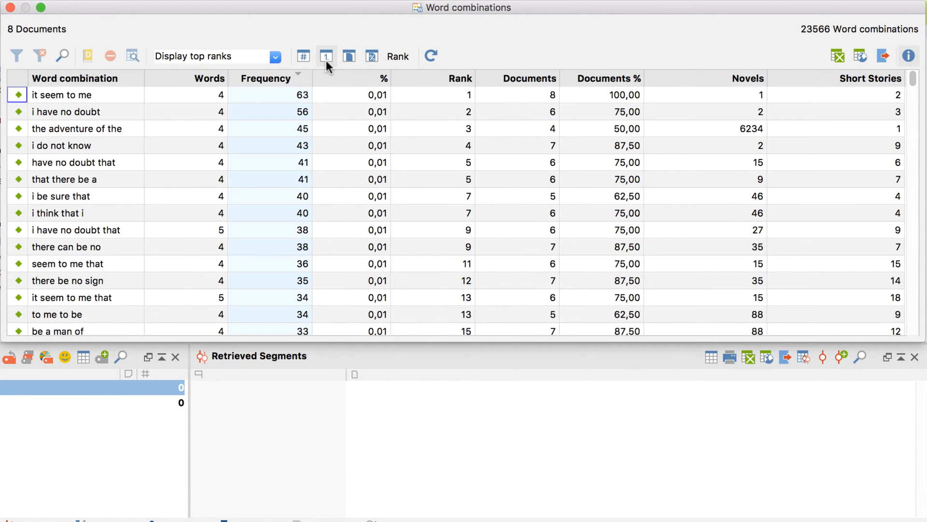
left_click(275, 56)
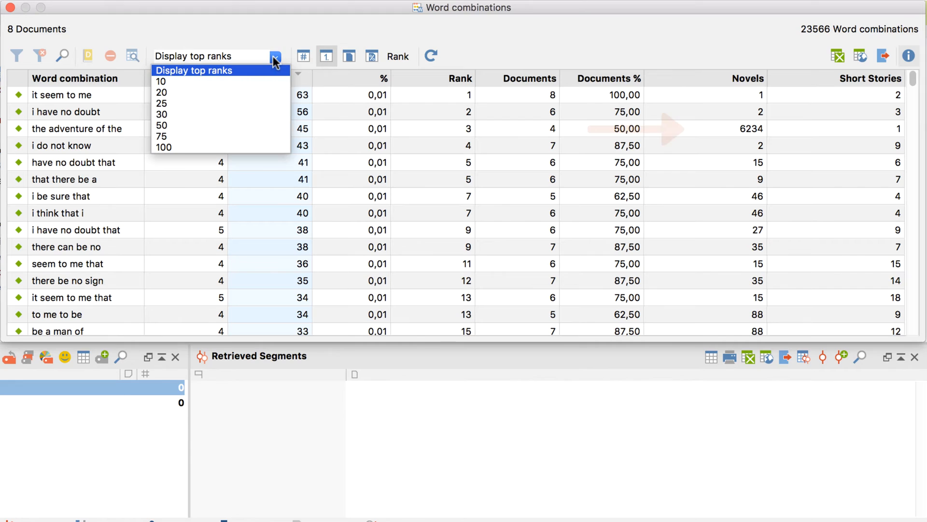
left_click(162, 81)
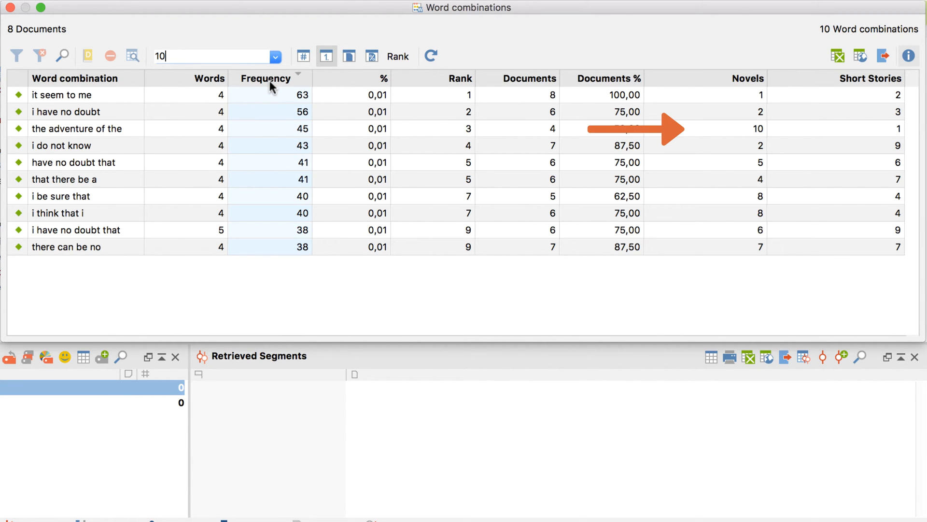
left_click(274, 56)
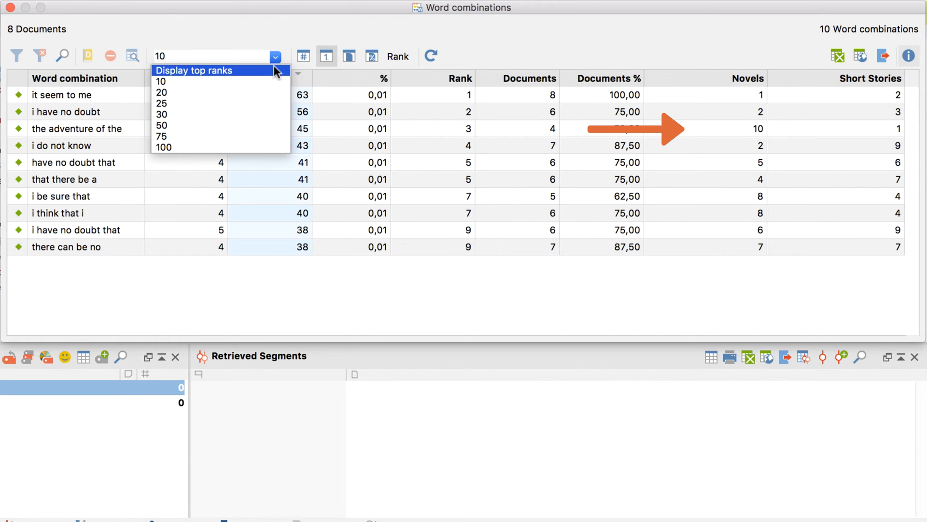
left_click(194, 70)
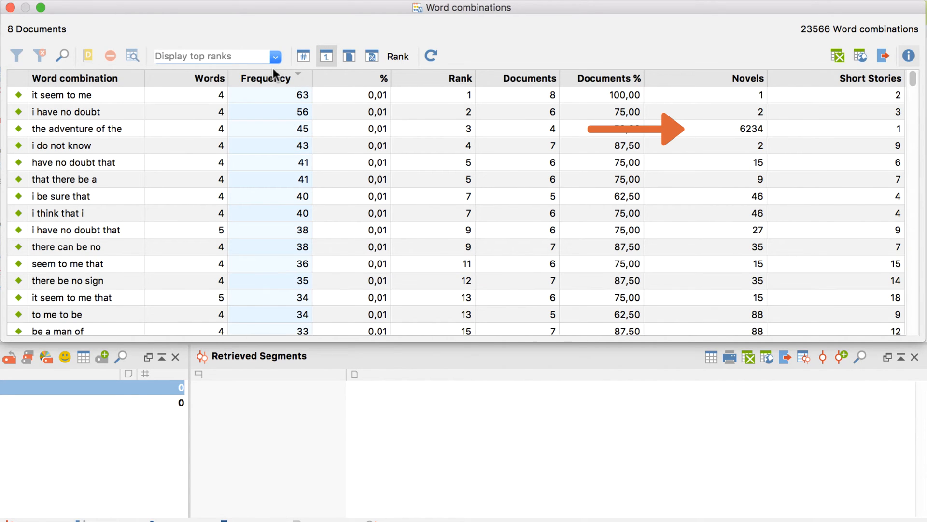
mouse_move(230, 78)
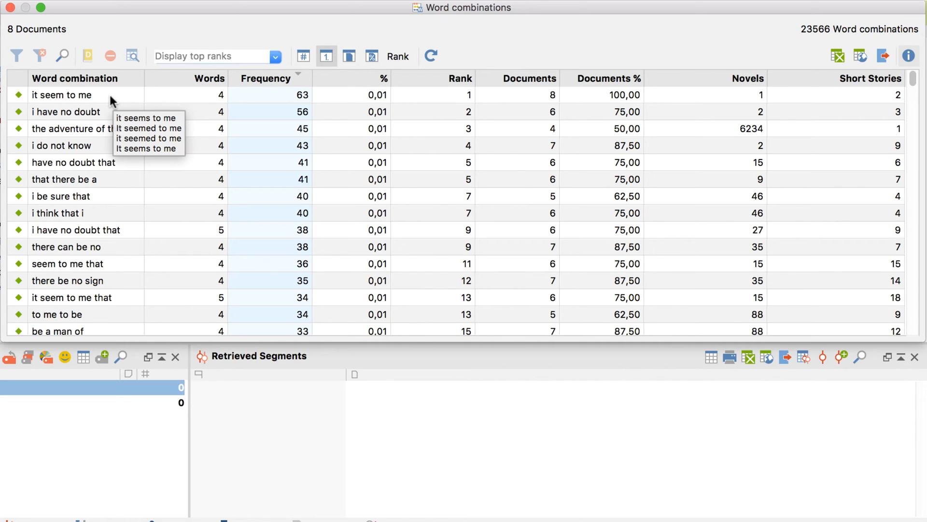
mouse_move(100, 112)
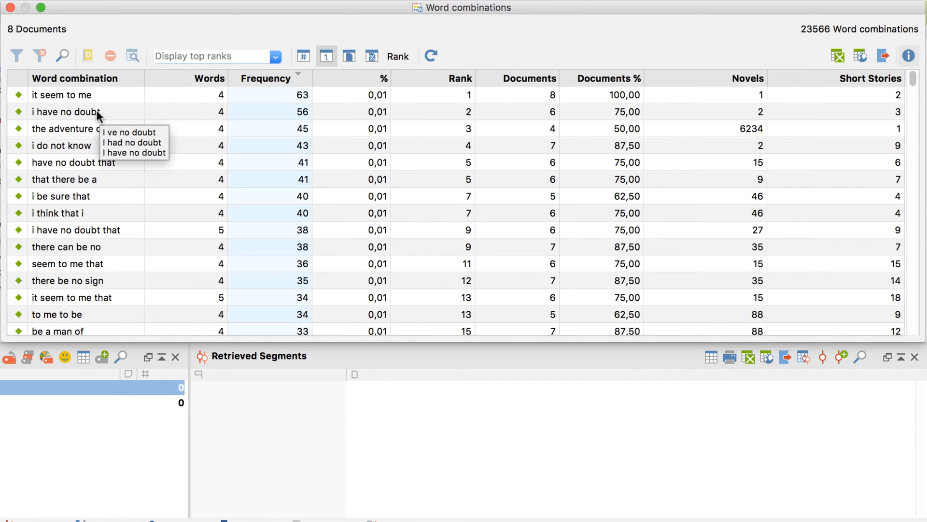
mouse_move(80, 128)
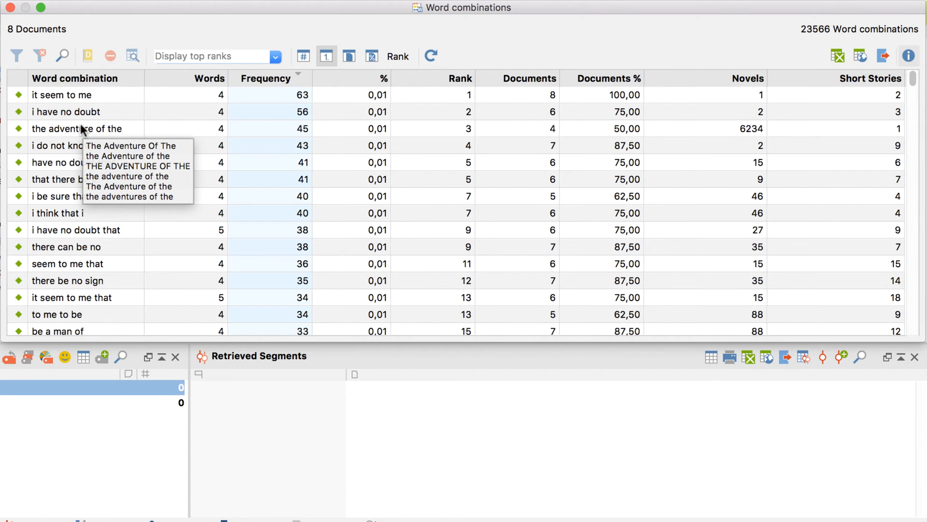
Add seven filler phrases such as 'i do not know' and 'i have no doubt that' to the stop list
right_click(77, 129)
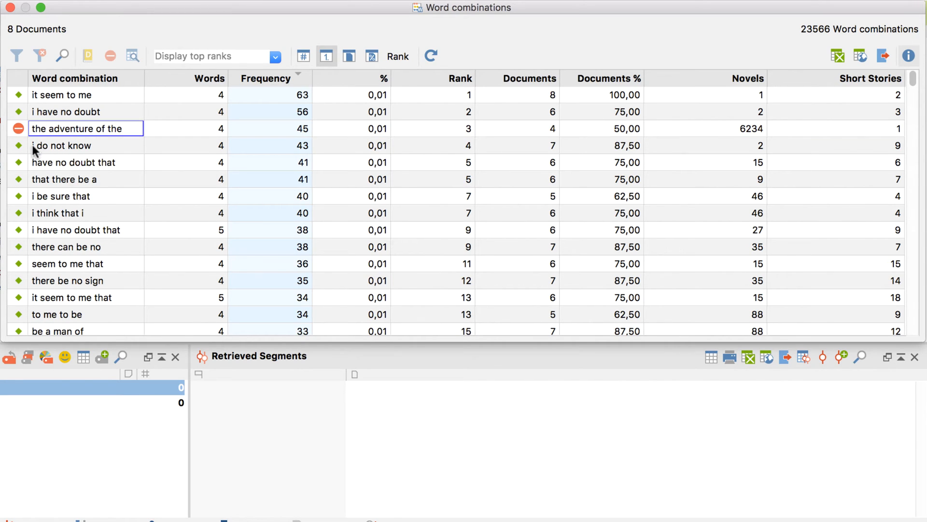
left_click(18, 146)
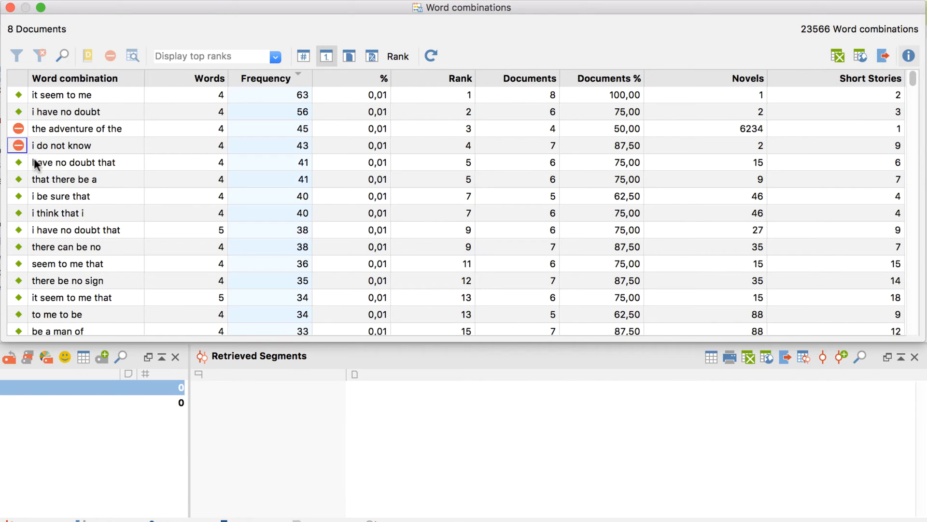
left_click(74, 162)
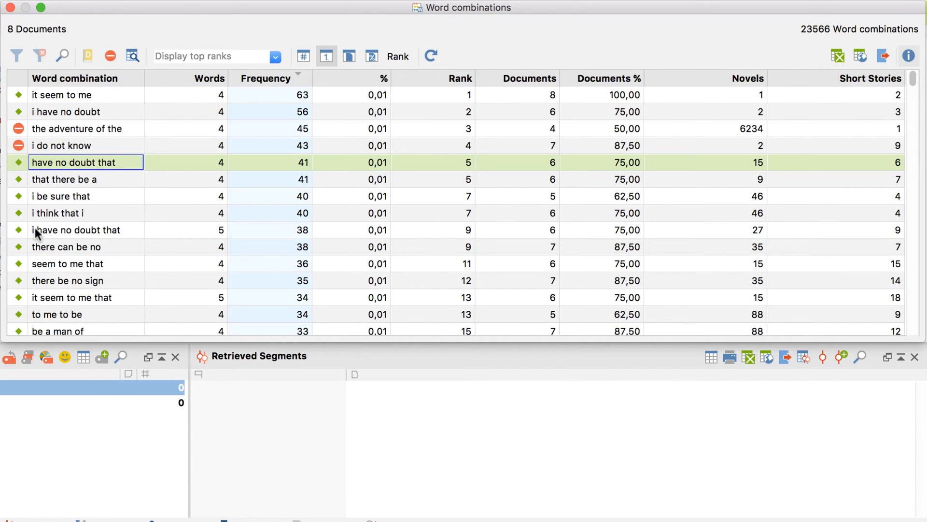
left_click(84, 230)
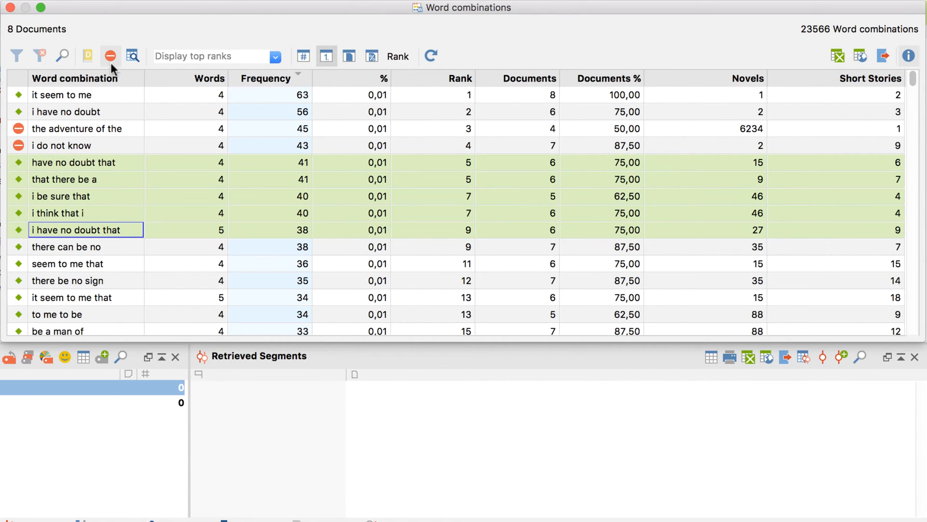
mouse_move(110, 56)
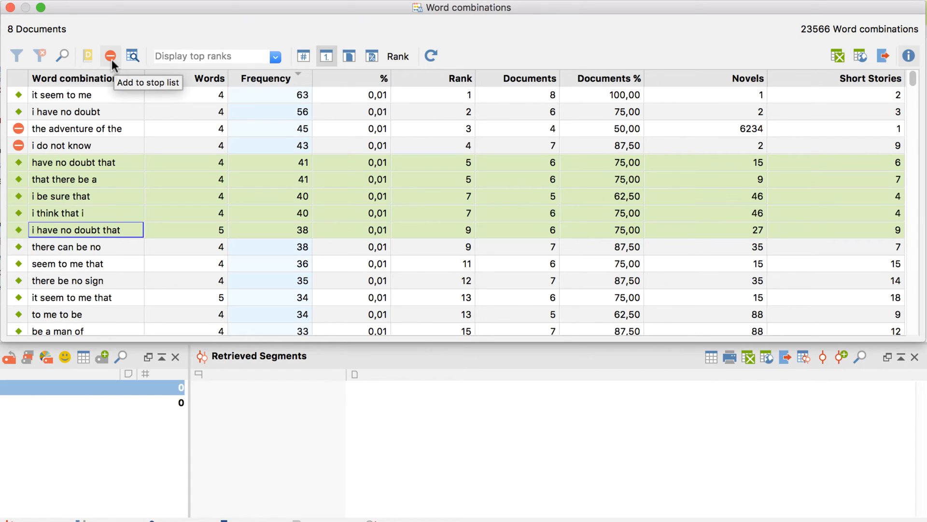
left_click(110, 56)
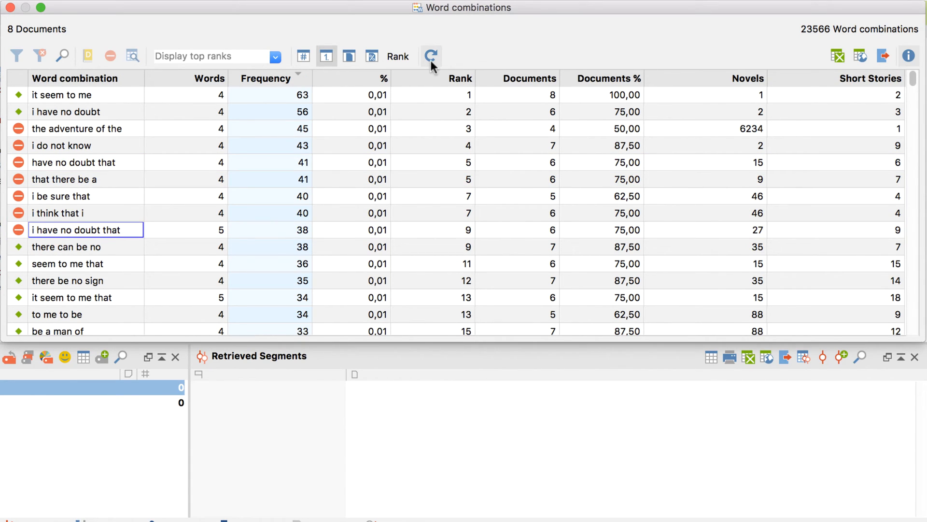
mouse_move(431, 56)
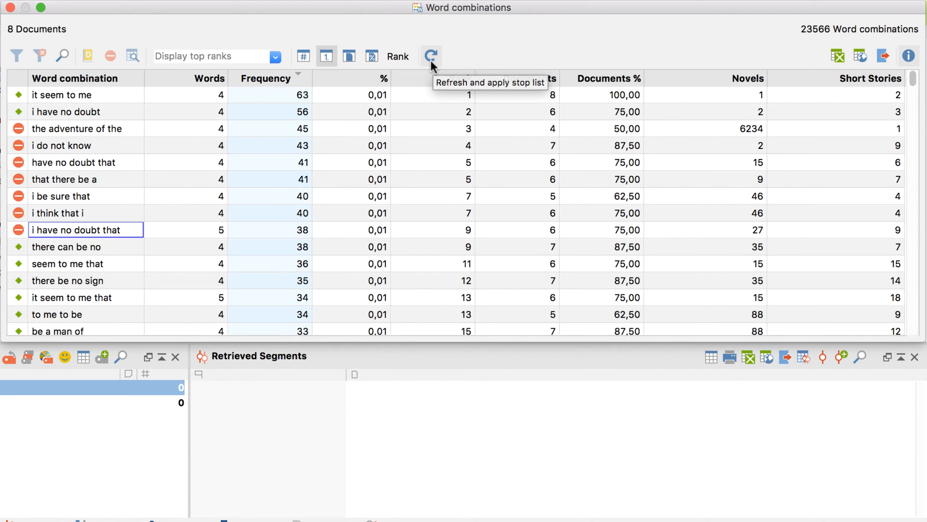
Refresh with the stop list applied, leaving 23,494 combinations
left_click(431, 56)
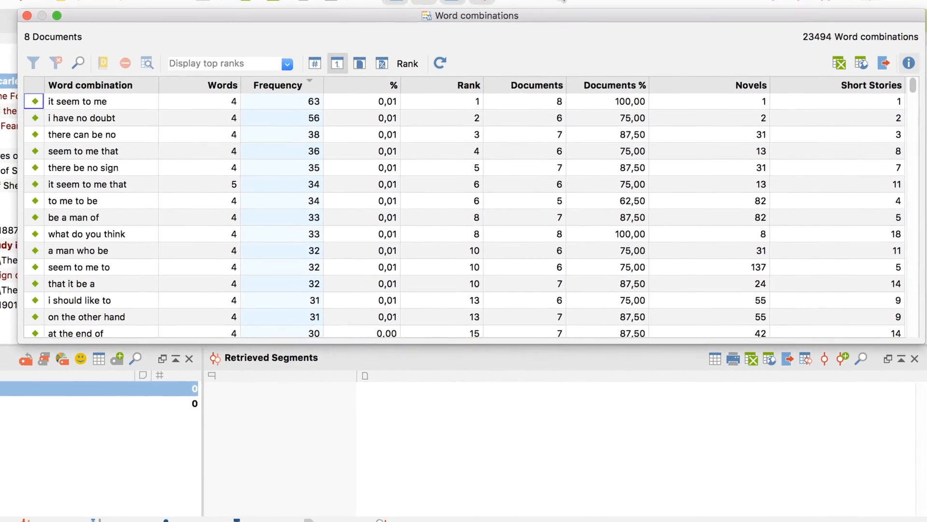
left_click(639, 6)
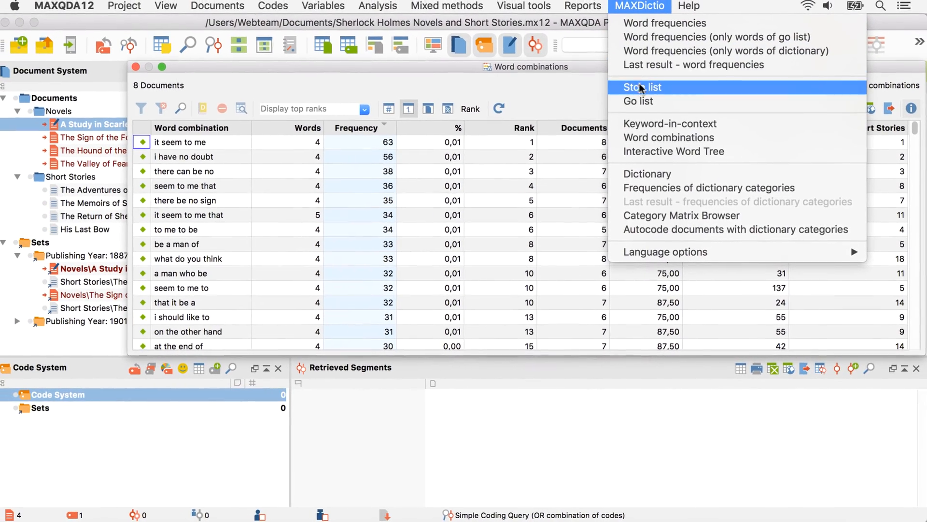
Delete the excluded phrases from the stop list and refresh back to 23,566 combinations
left_click(642, 87)
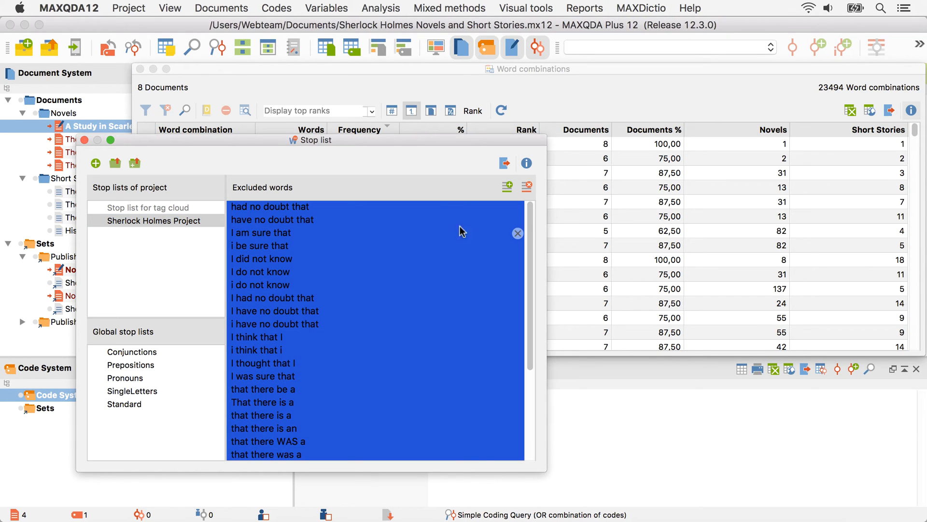
left_click(507, 187)
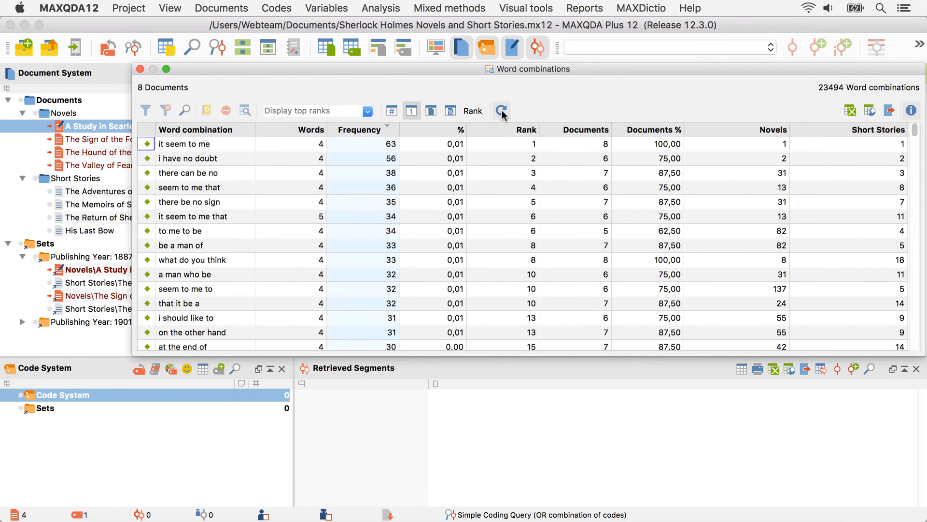
left_click(501, 111)
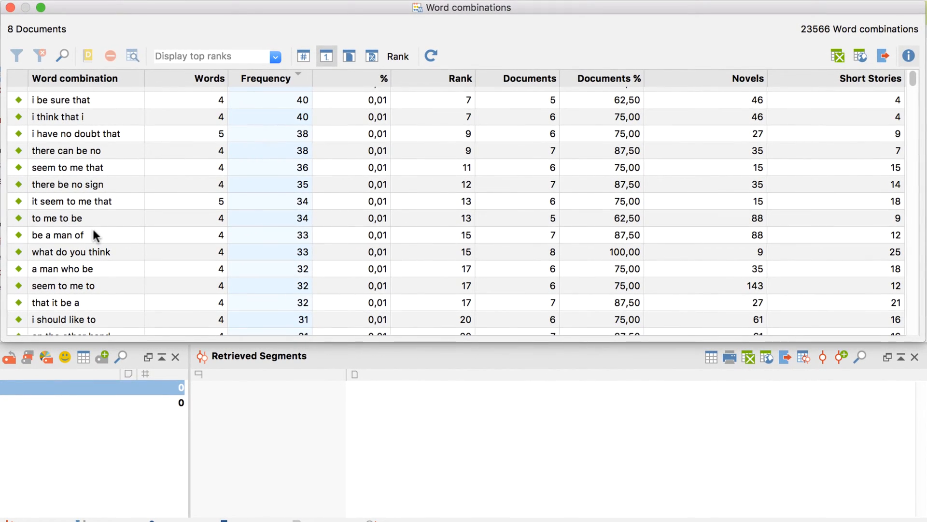
Select 'be a man of' and scroll the combinations list back toward the top
left_click(57, 235)
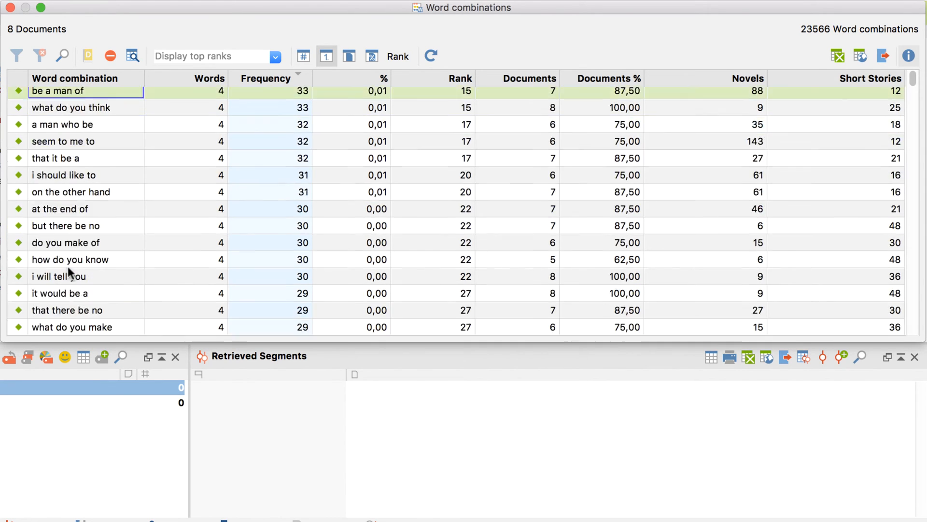
scroll("down", 3)
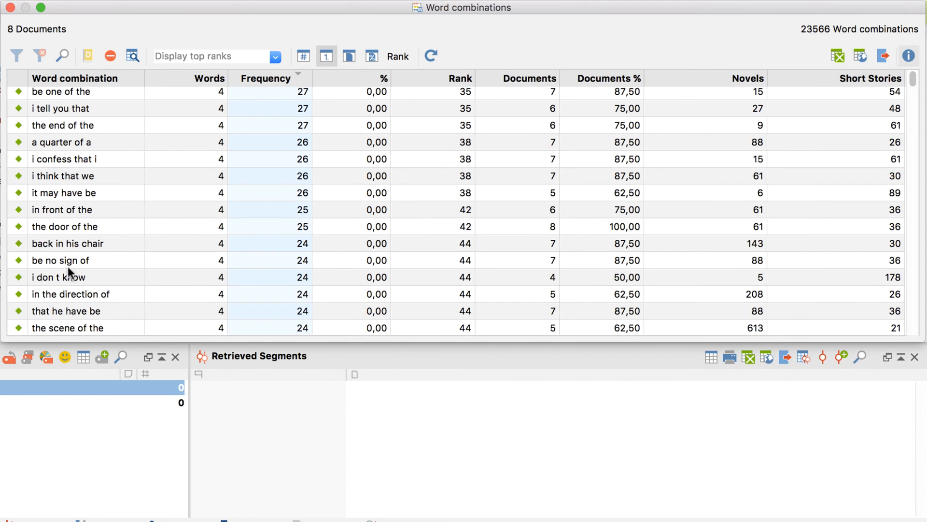
scroll("down", 3)
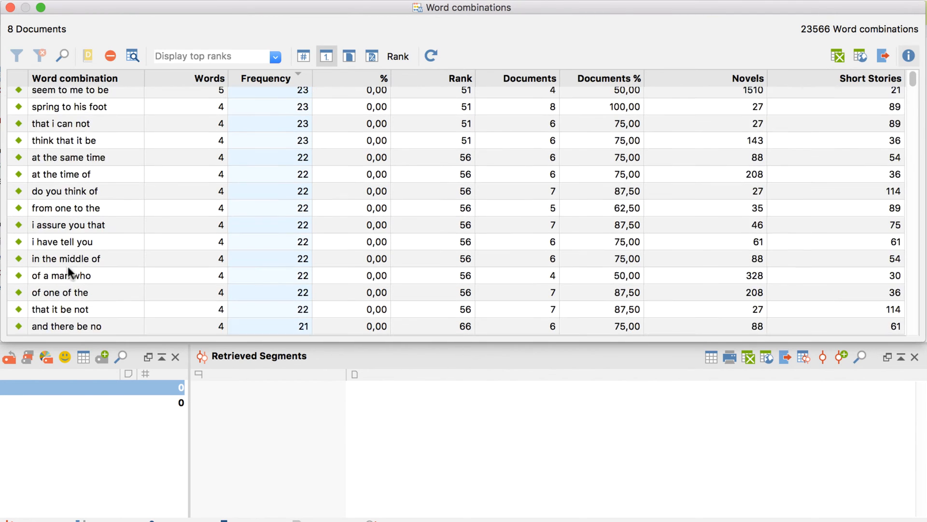
scroll("up", 3)
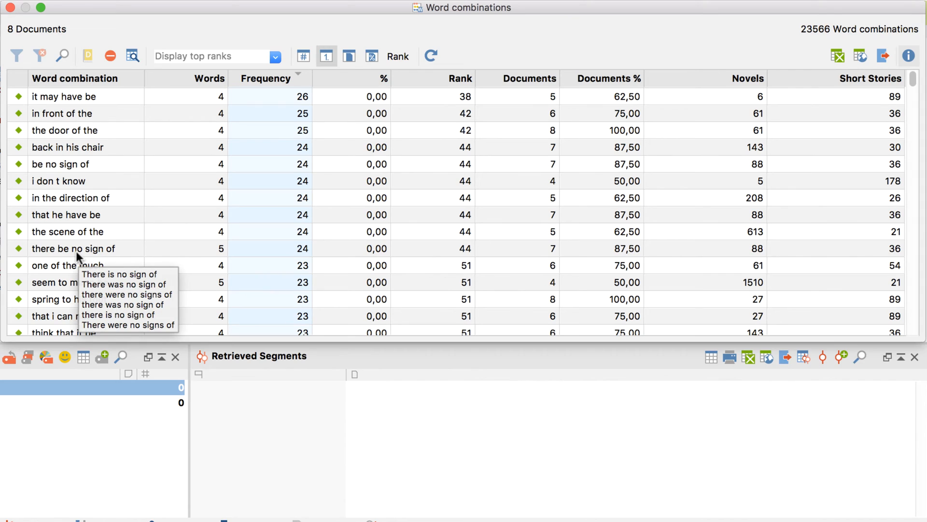
mouse_move(80, 248)
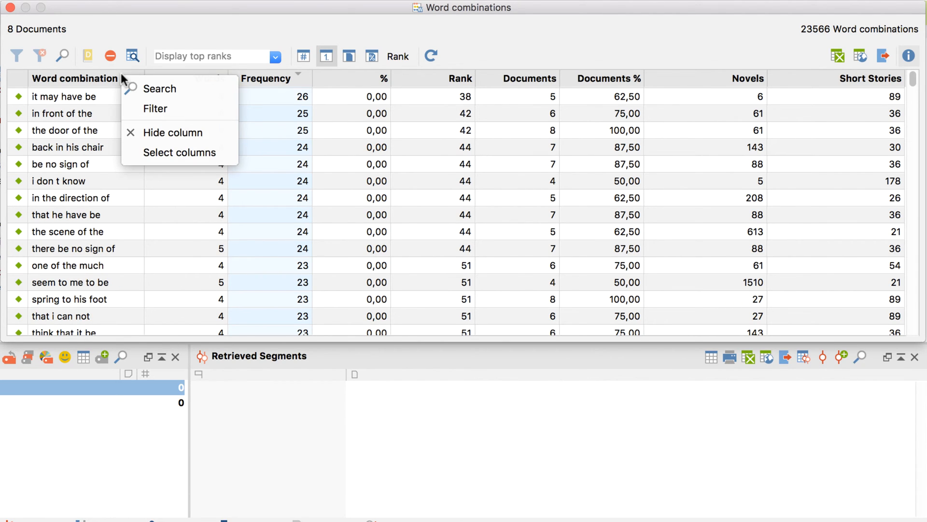
Filter to combinations containing 'man' OR 'woman', narrowing the table to 613 entries
left_click(155, 108)
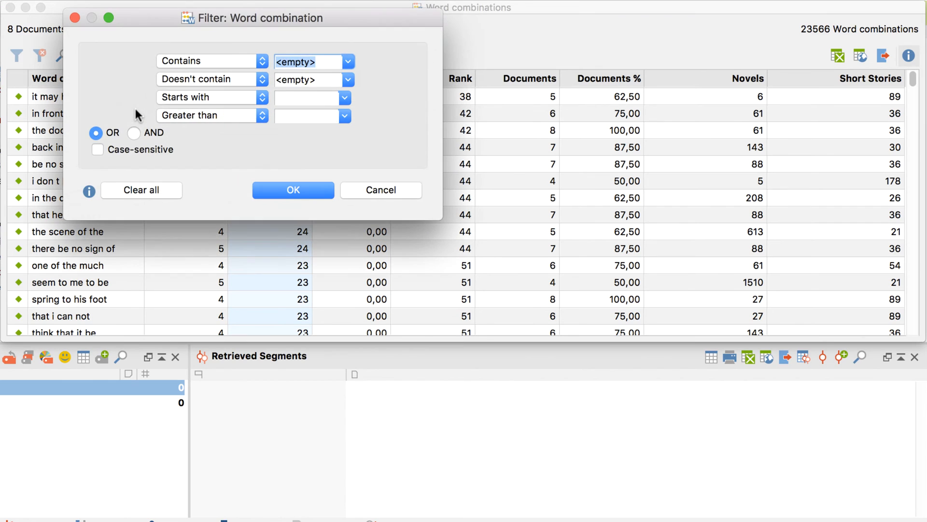
type("man")
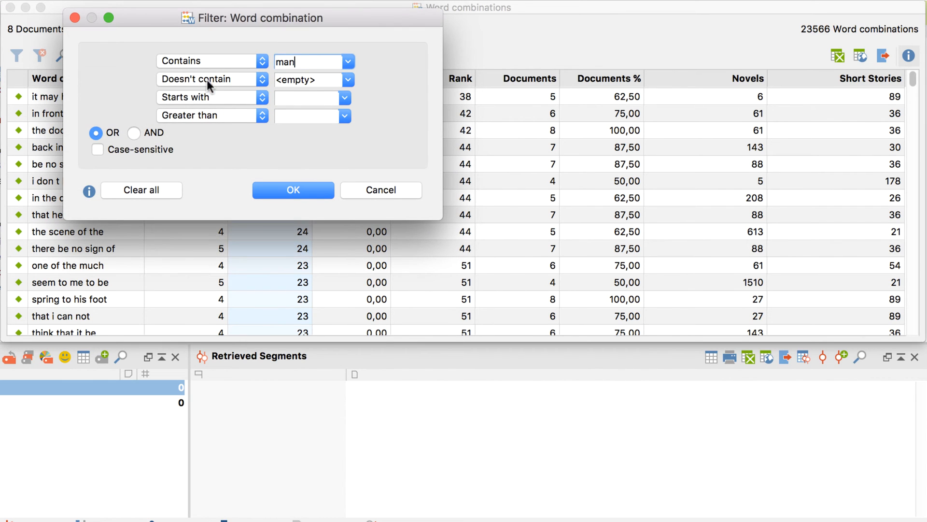
left_click(211, 78)
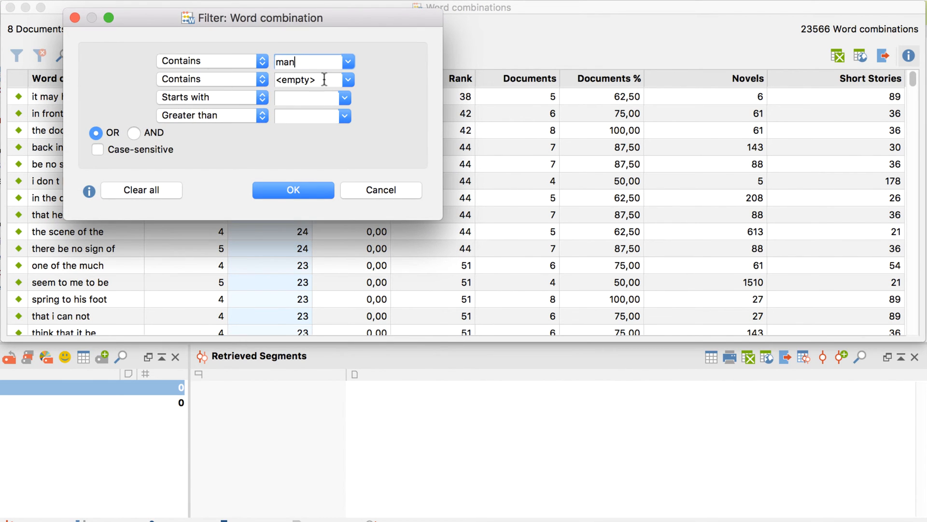
type("woman")
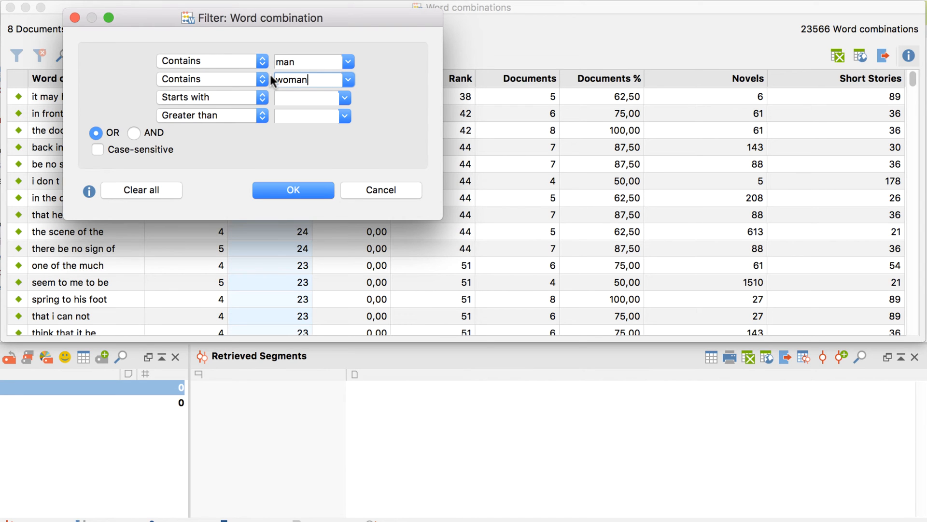
left_click(292, 191)
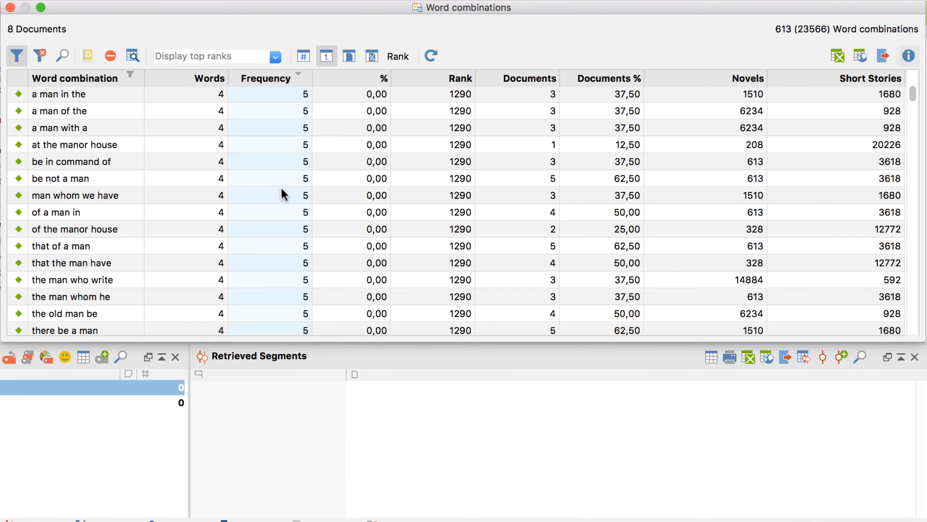
Select 'the woman who have' and 'woman in the house' from the filtered list
scroll("down", 3)
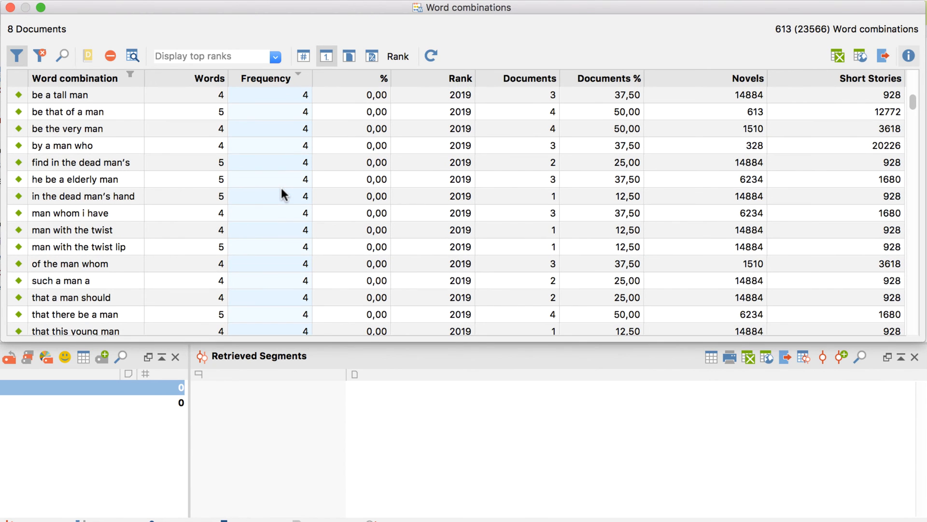
scroll("down", 3)
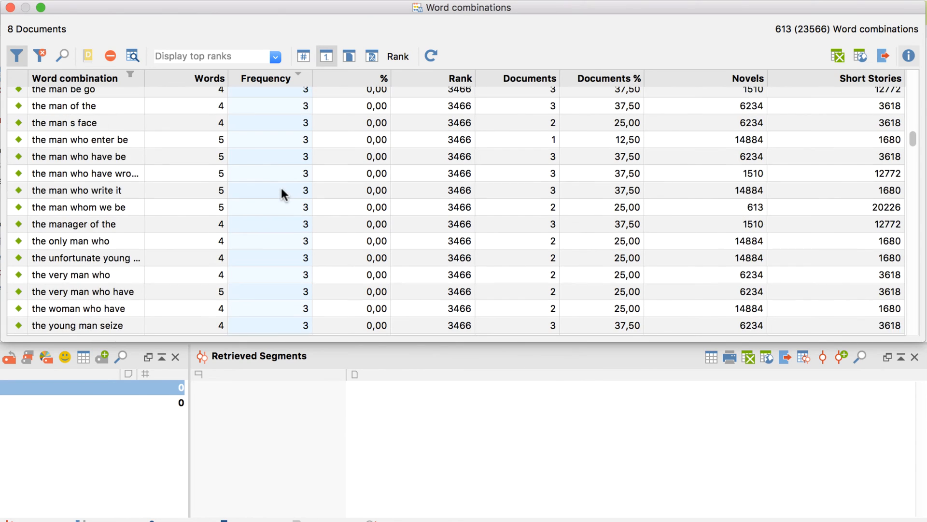
scroll("down", 3)
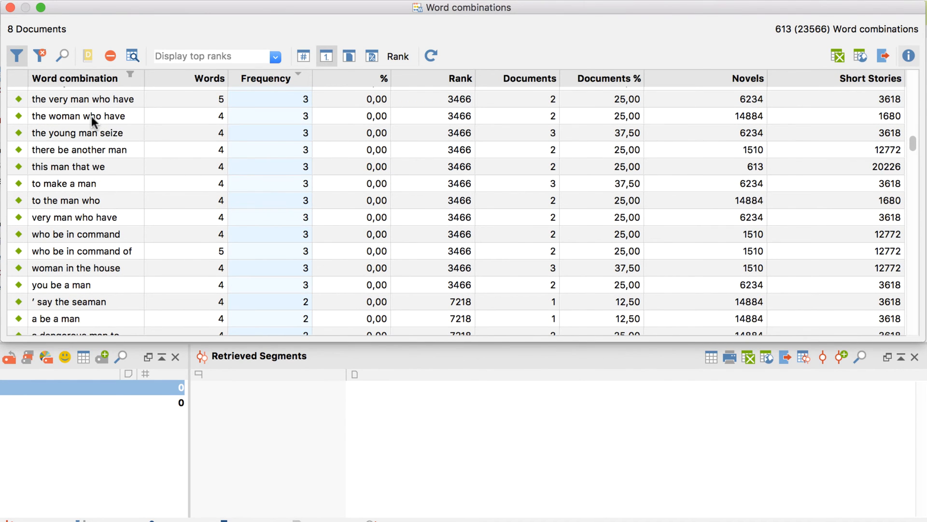
left_click(78, 116)
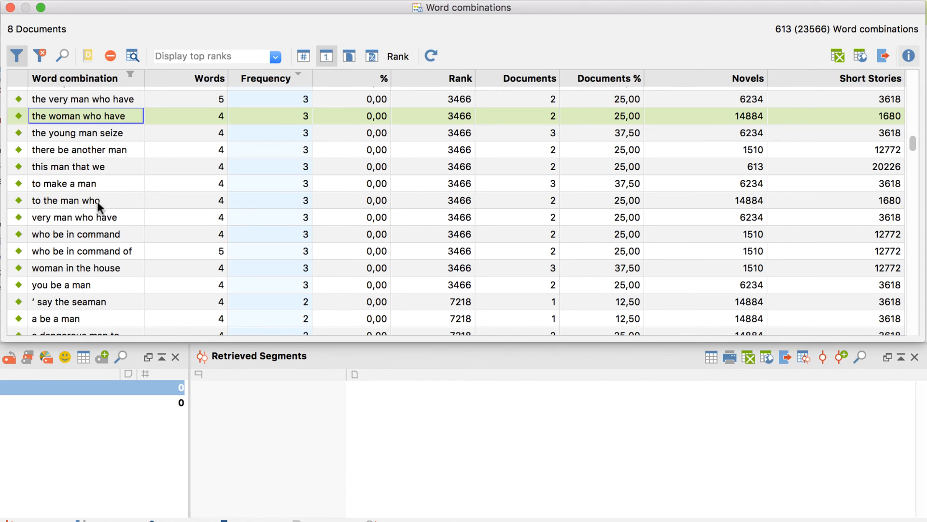
left_click(78, 268)
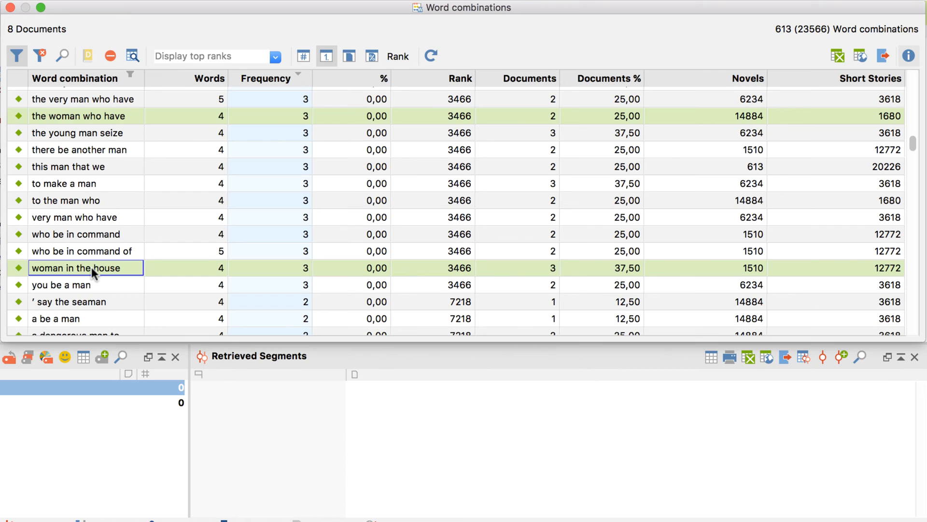
mouse_move(132, 99)
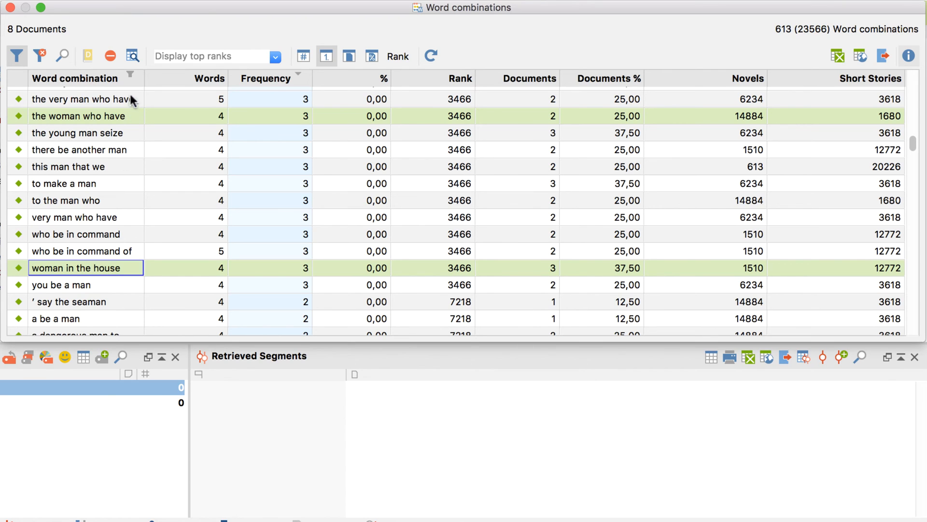
mouse_move(132, 56)
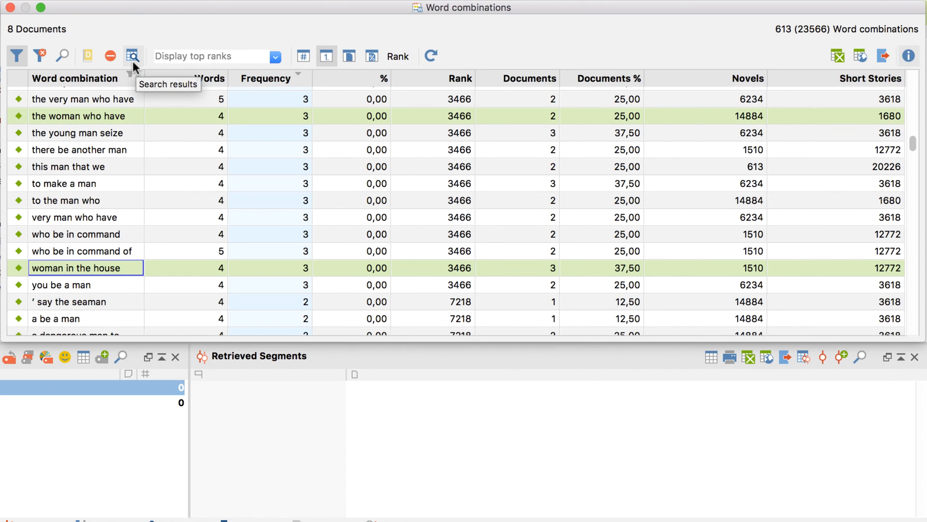
List the 6 hits for both phrases and jump to the Adventures of Sherlock Holmes passage
left_click(133, 56)
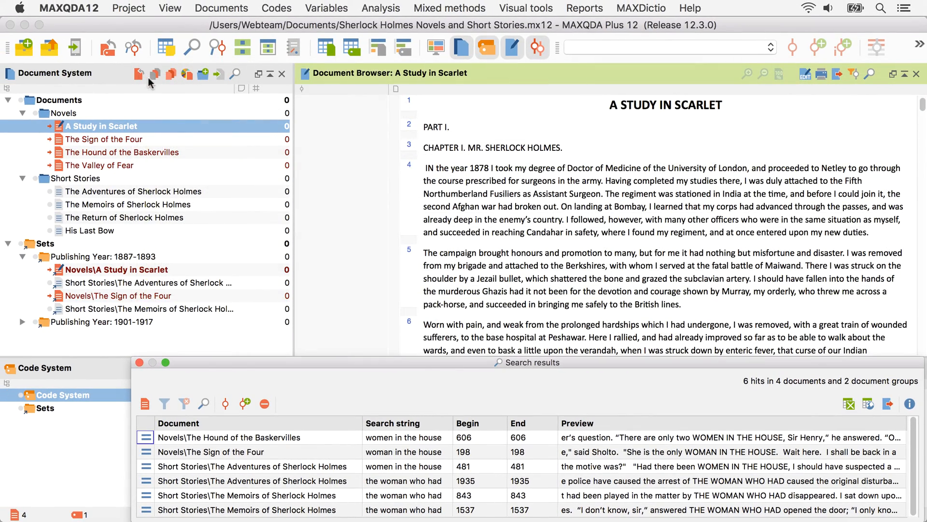
mouse_move(396, 444)
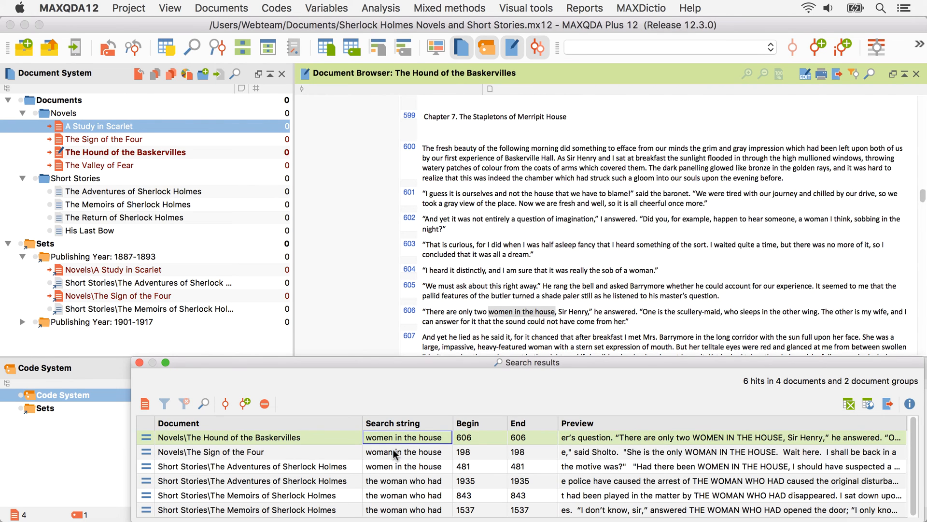
left_click(253, 466)
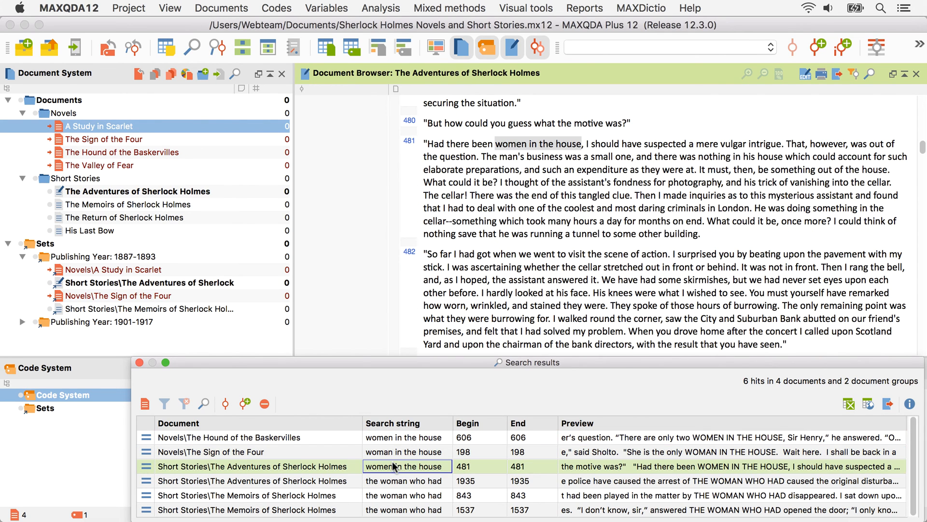
mouse_move(383, 457)
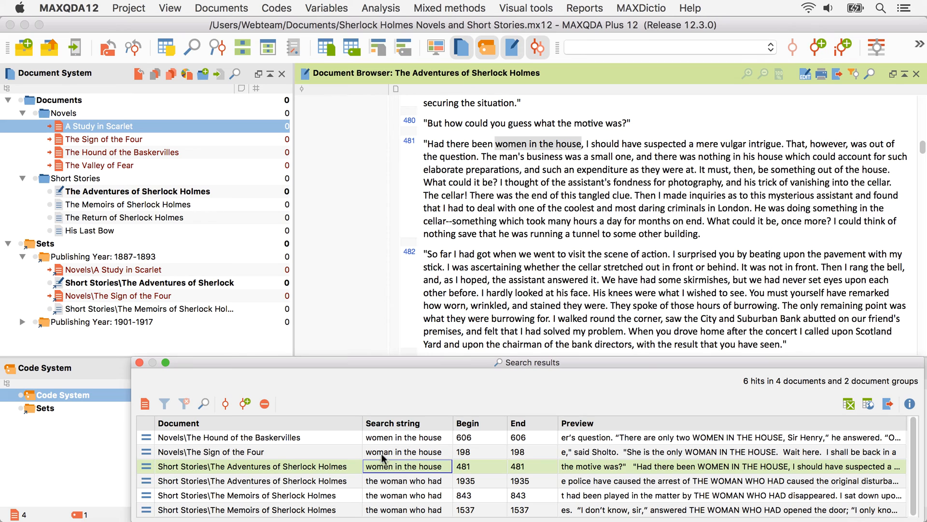
mouse_move(225, 404)
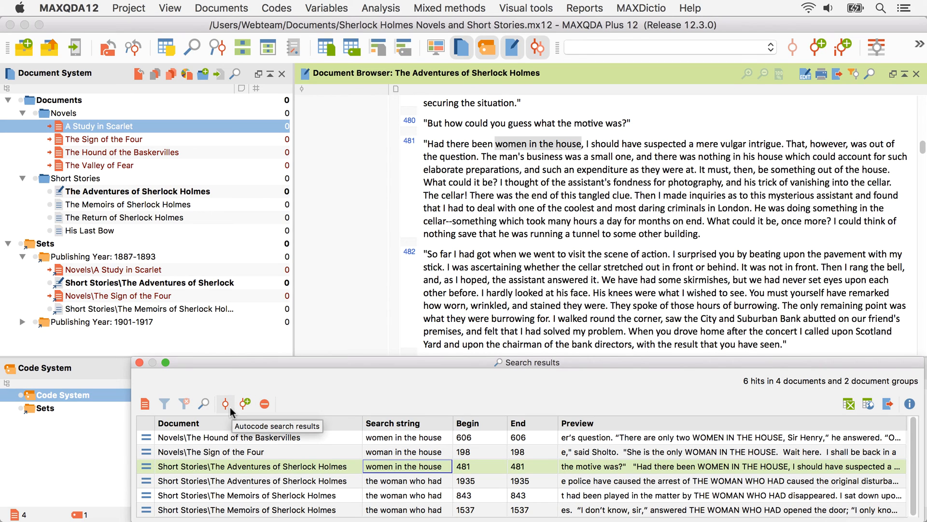
mouse_move(244, 404)
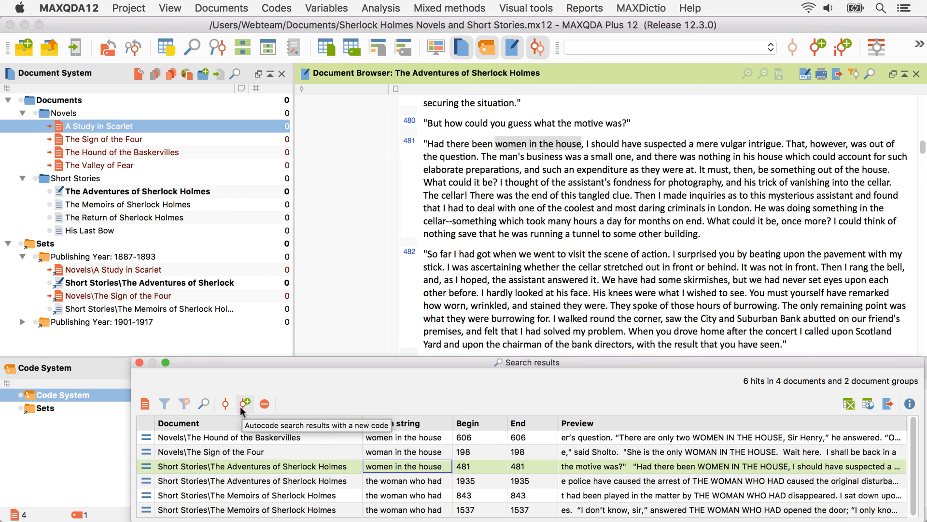
Autocode the 6 hits as 'word combinations: women', Sentence scope with 3 before and 3 after
left_click(245, 403)
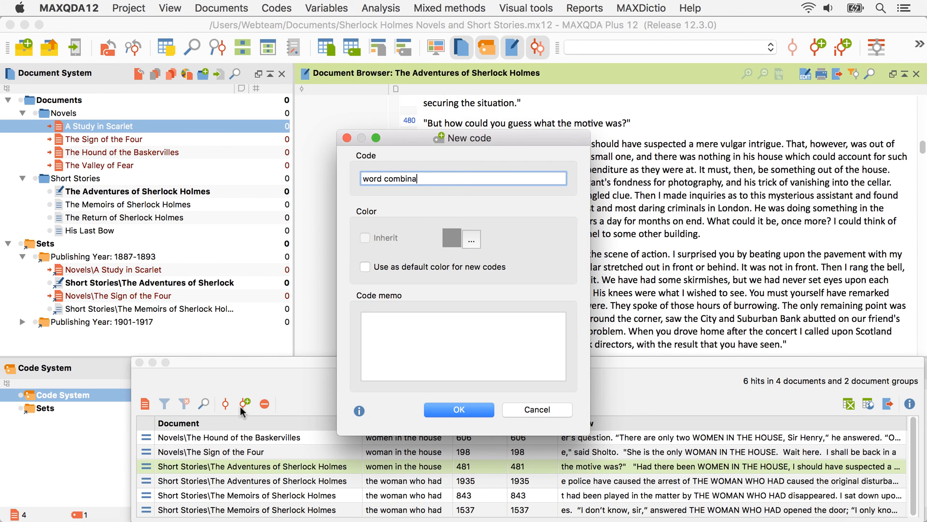
left_click(458, 409)
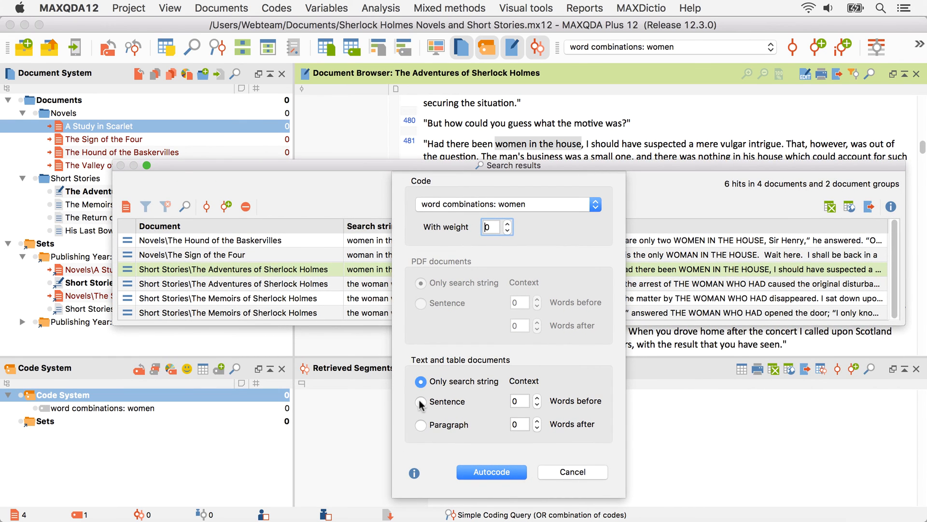
left_click(420, 401)
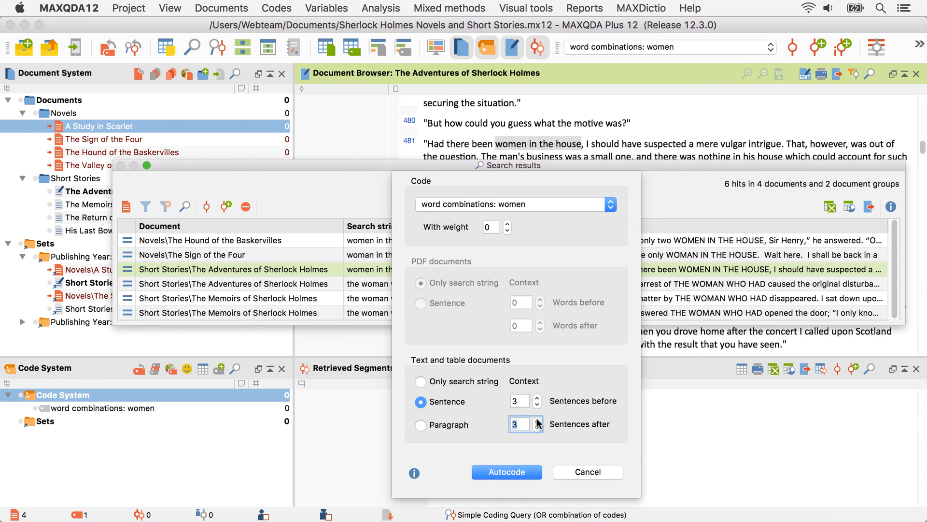
left_click(507, 473)
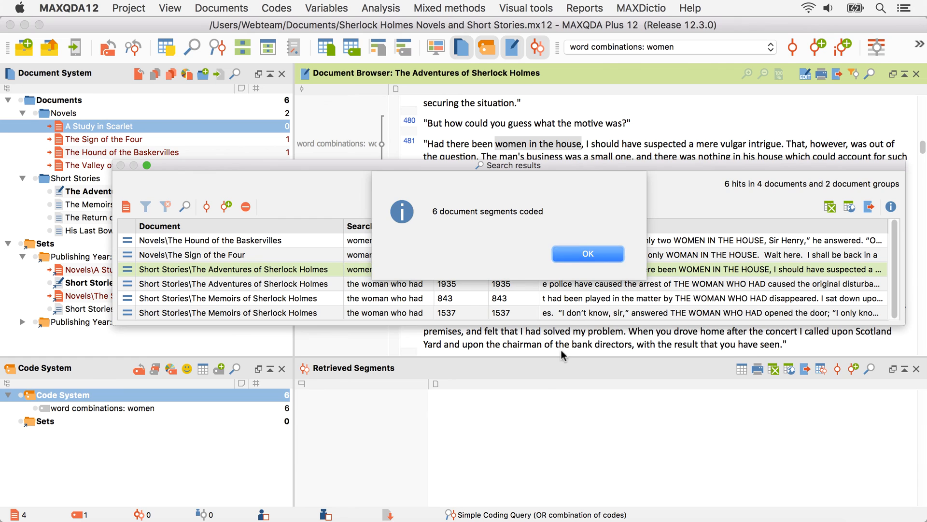
left_click(586, 253)
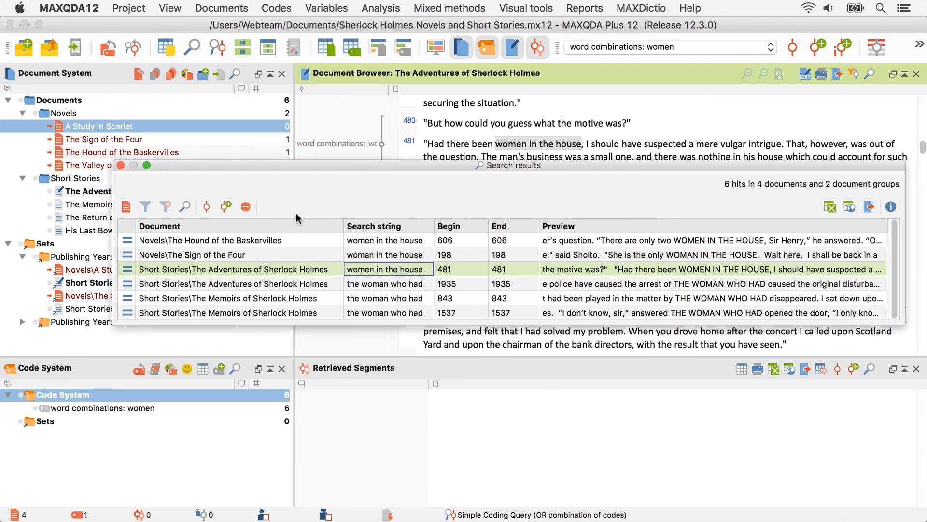